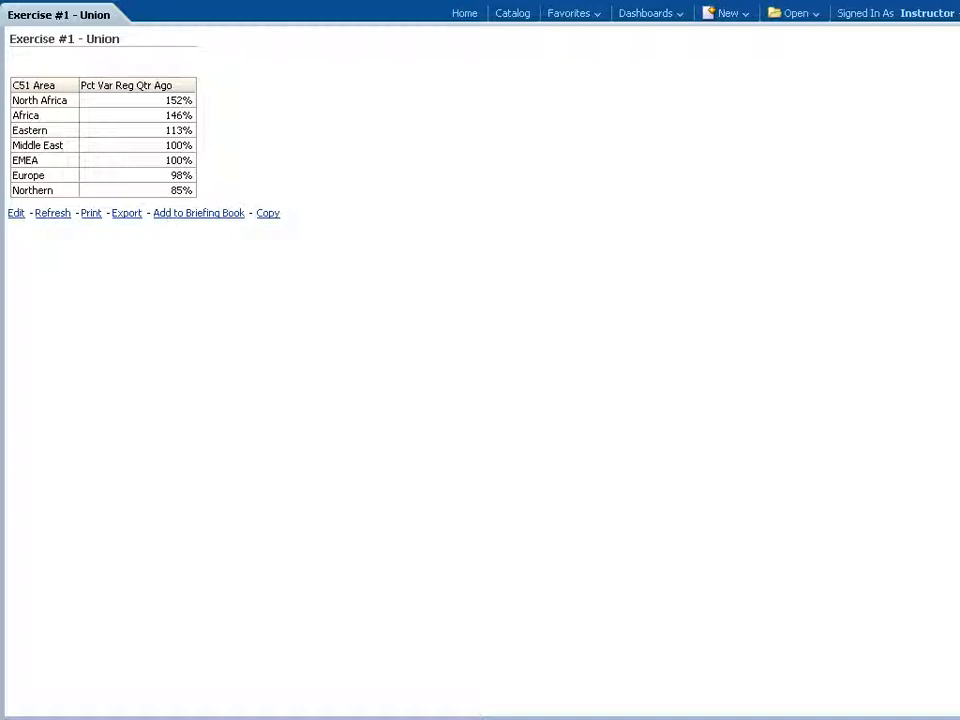
mouse_move(340, 280)
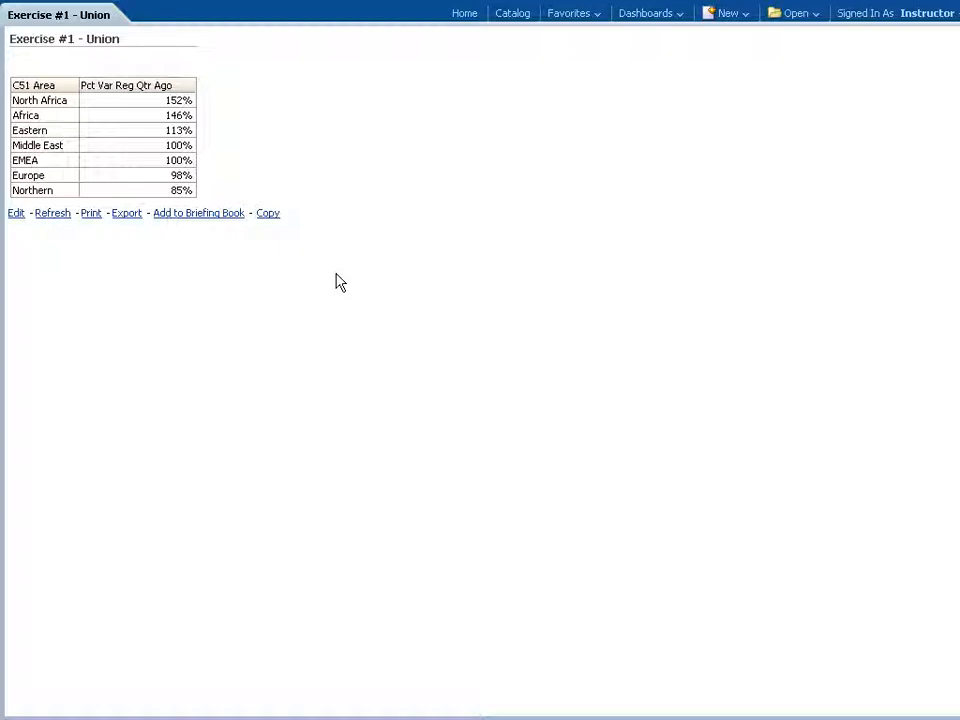
mouse_move(362, 262)
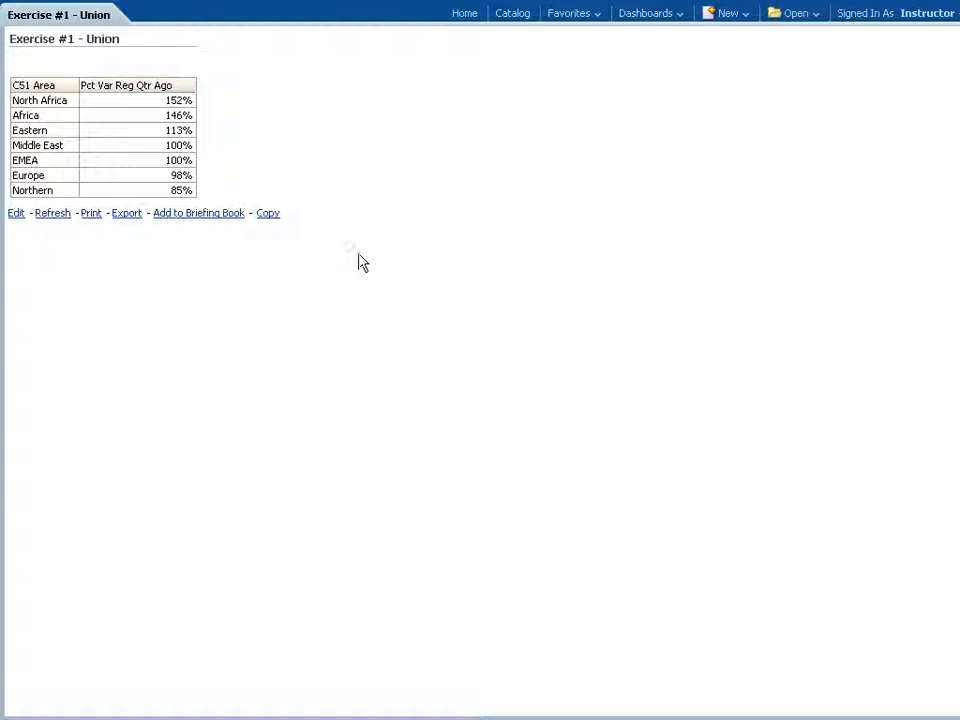
mouse_move(284, 104)
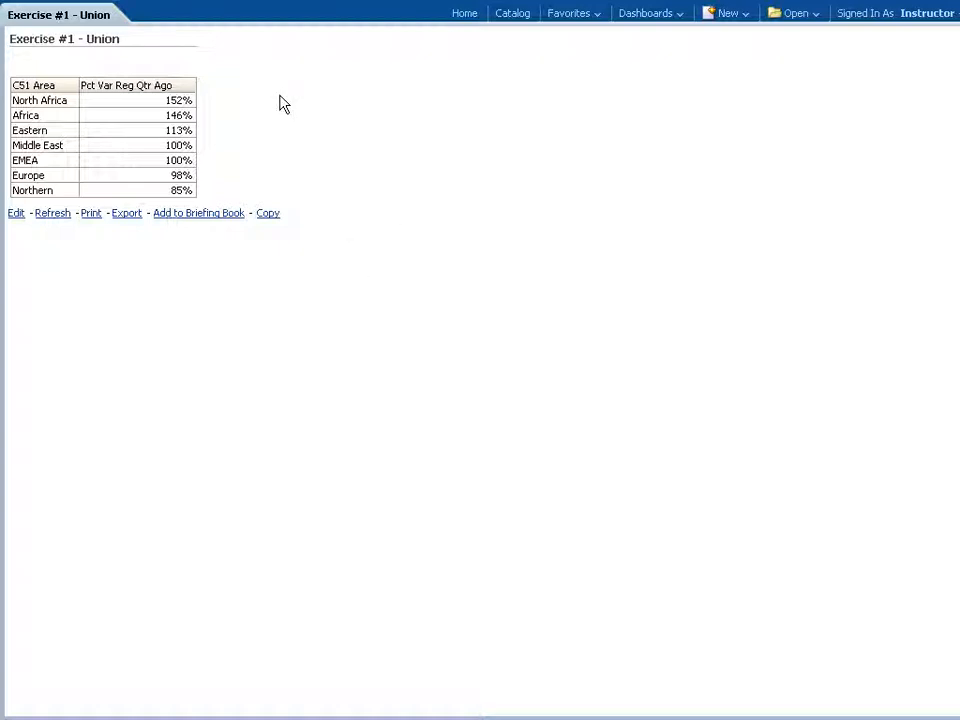
mouse_move(168, 56)
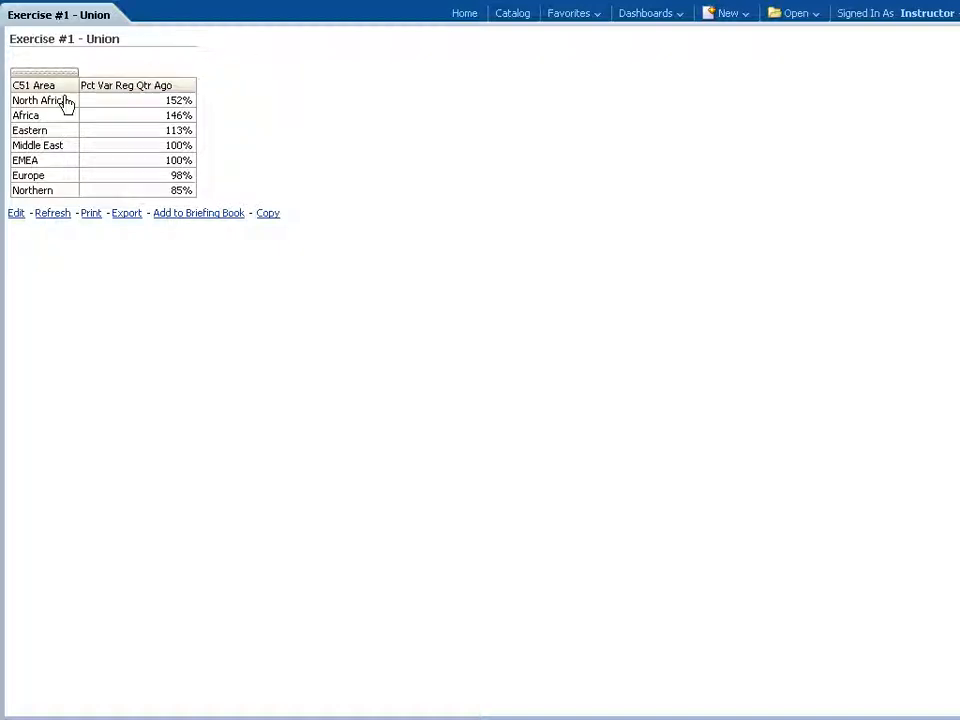
mouse_move(48, 164)
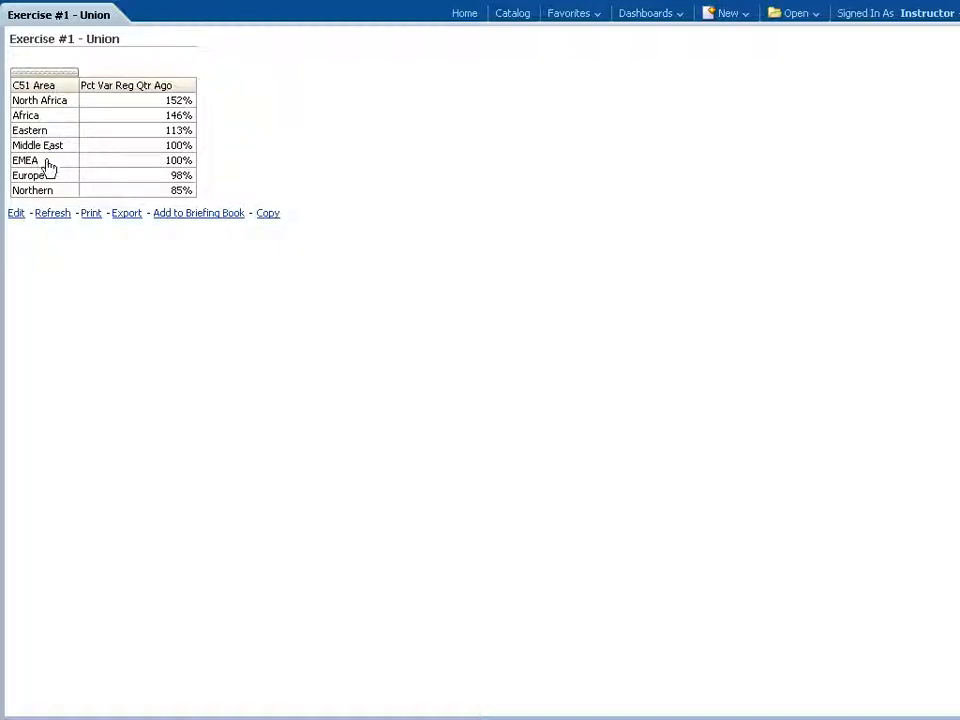
mouse_move(320, 152)
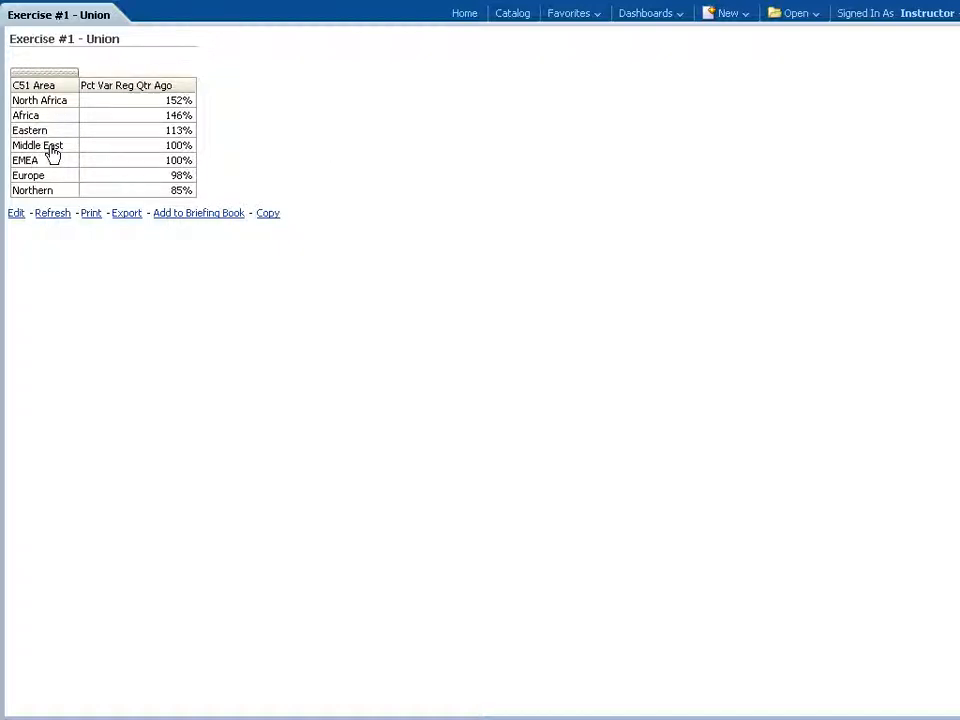
mouse_move(56, 164)
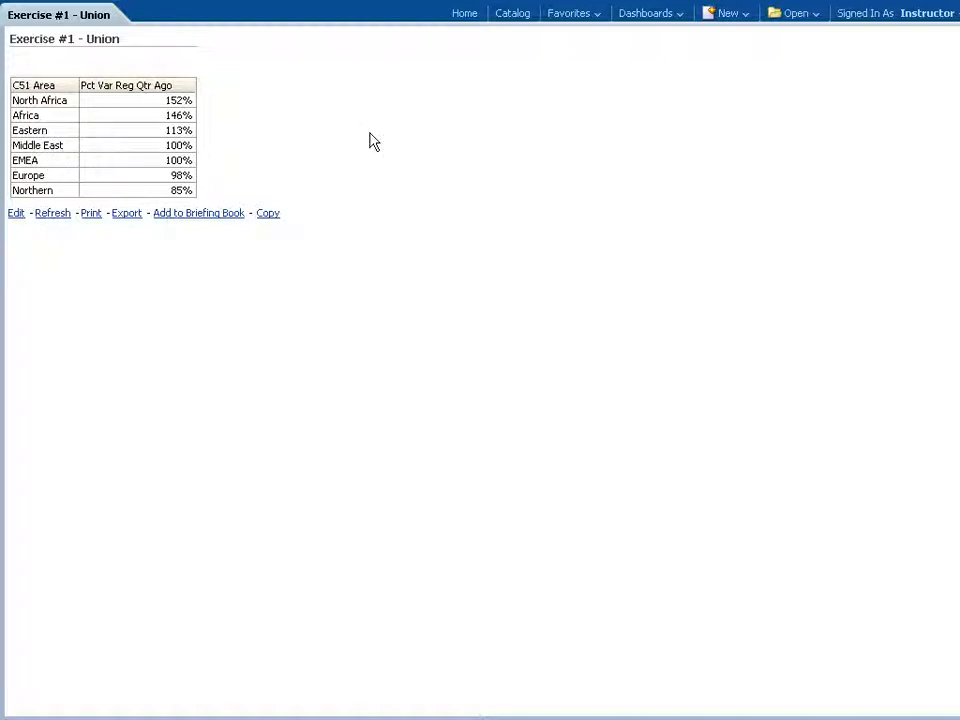
mouse_move(700, 30)
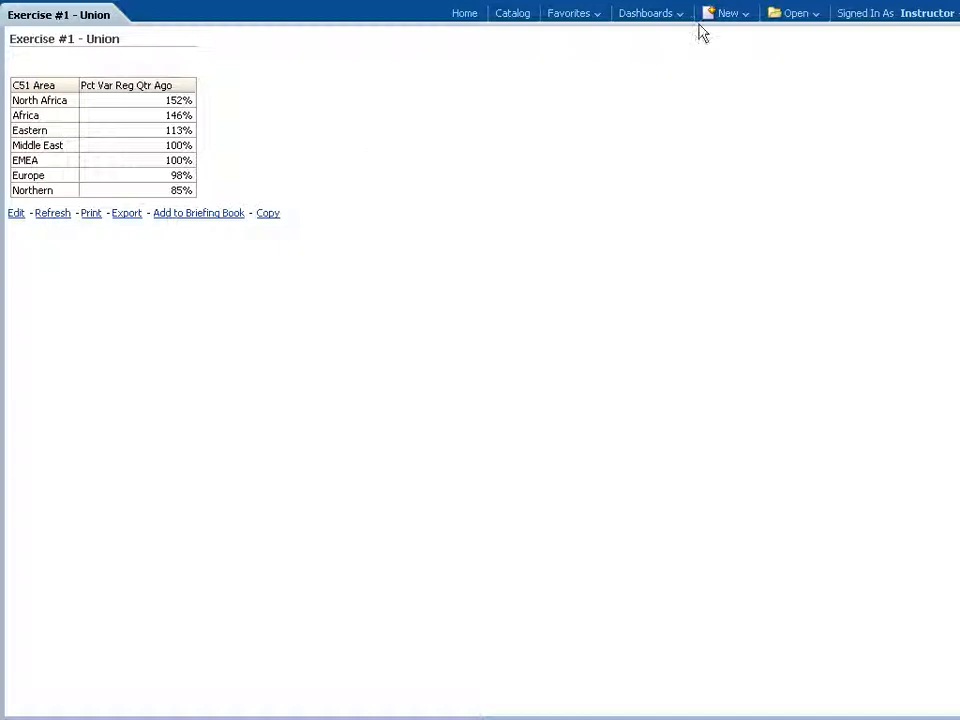
- Create a new analysis and add the T03 Per Name Qtr column from the Time folder
click(728, 12)
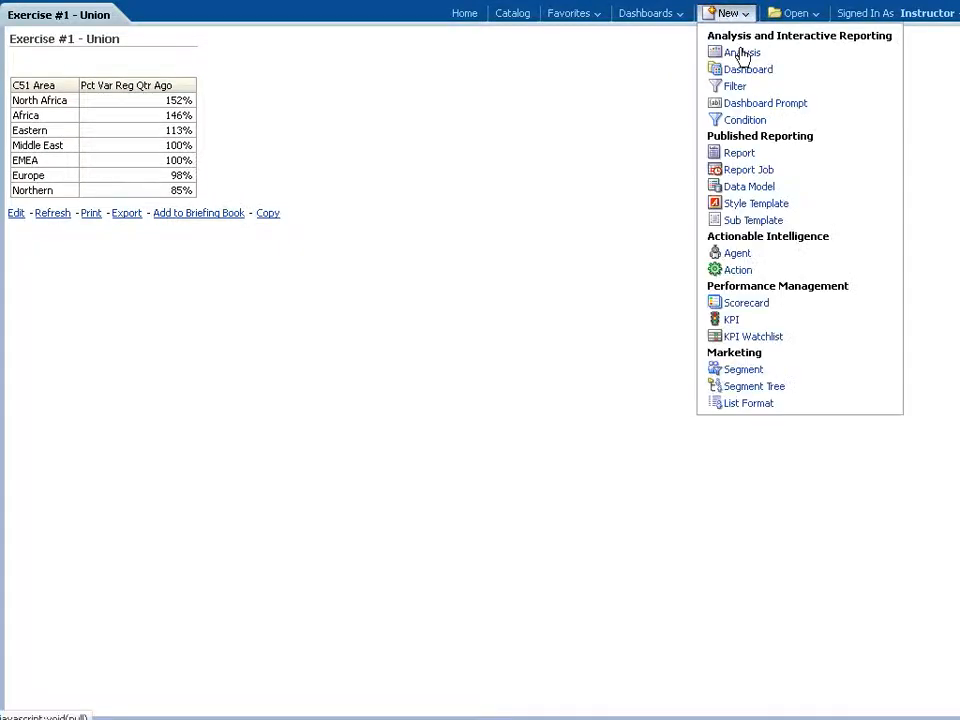
click(740, 52)
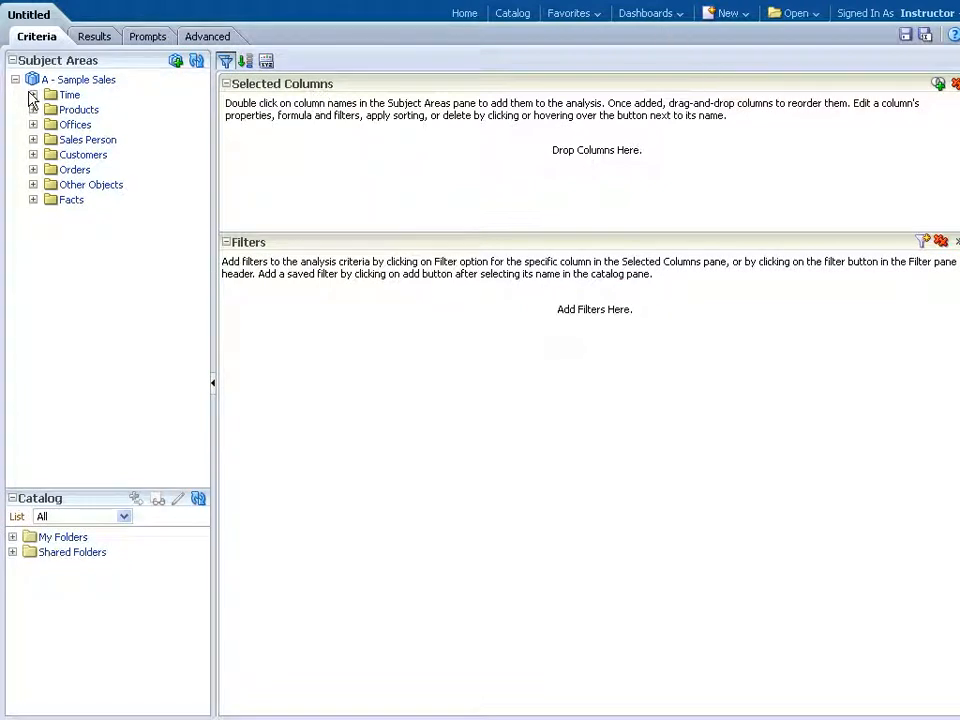
click(32, 94)
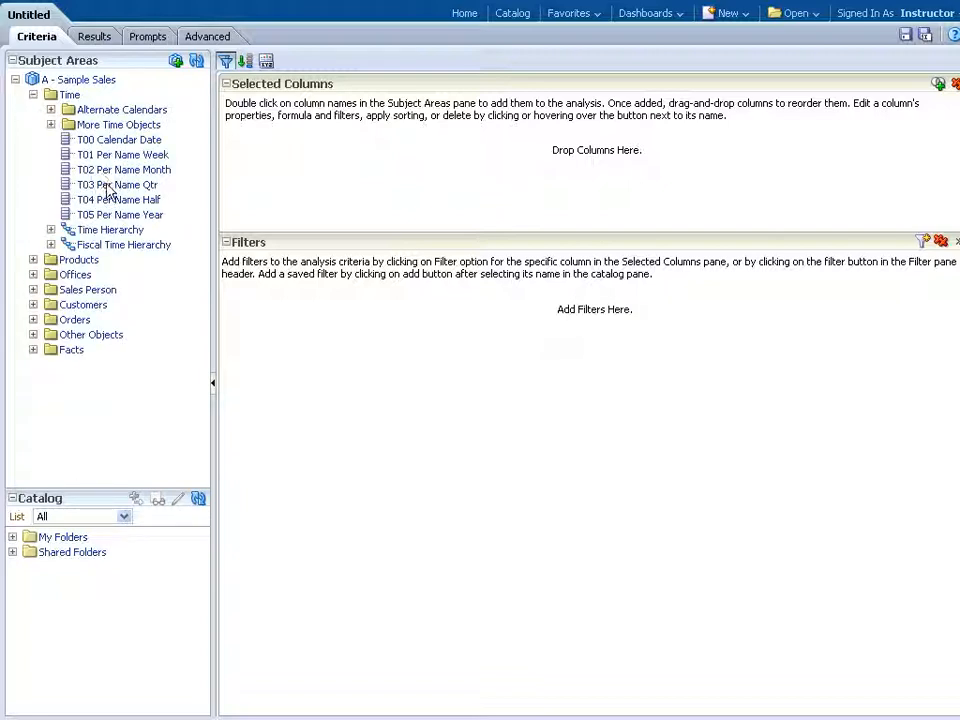
double_click(116, 184)
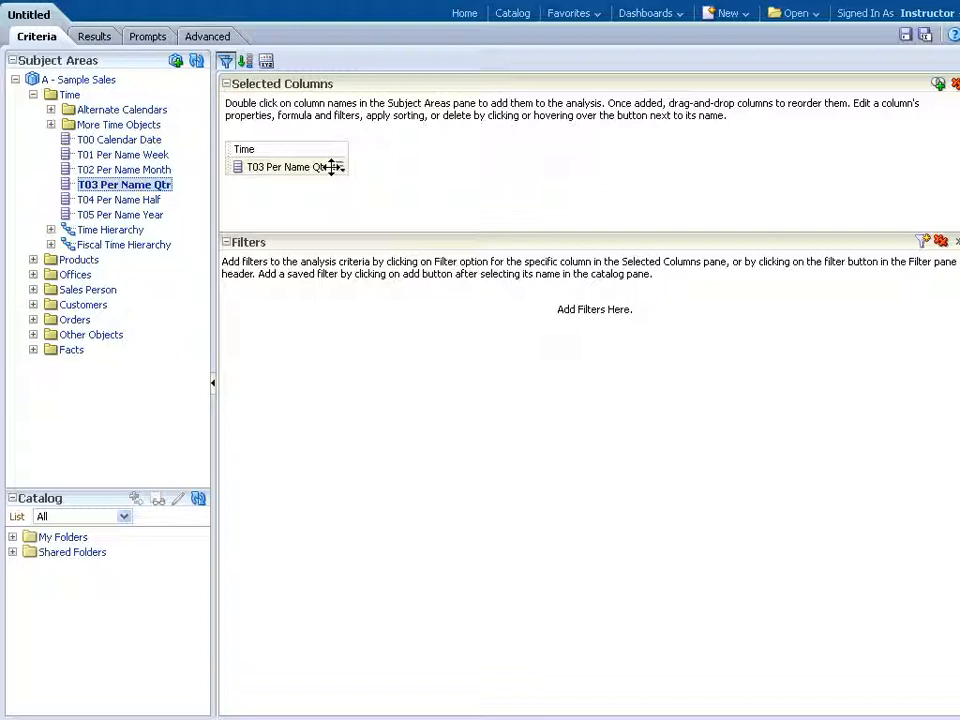
click(32, 94)
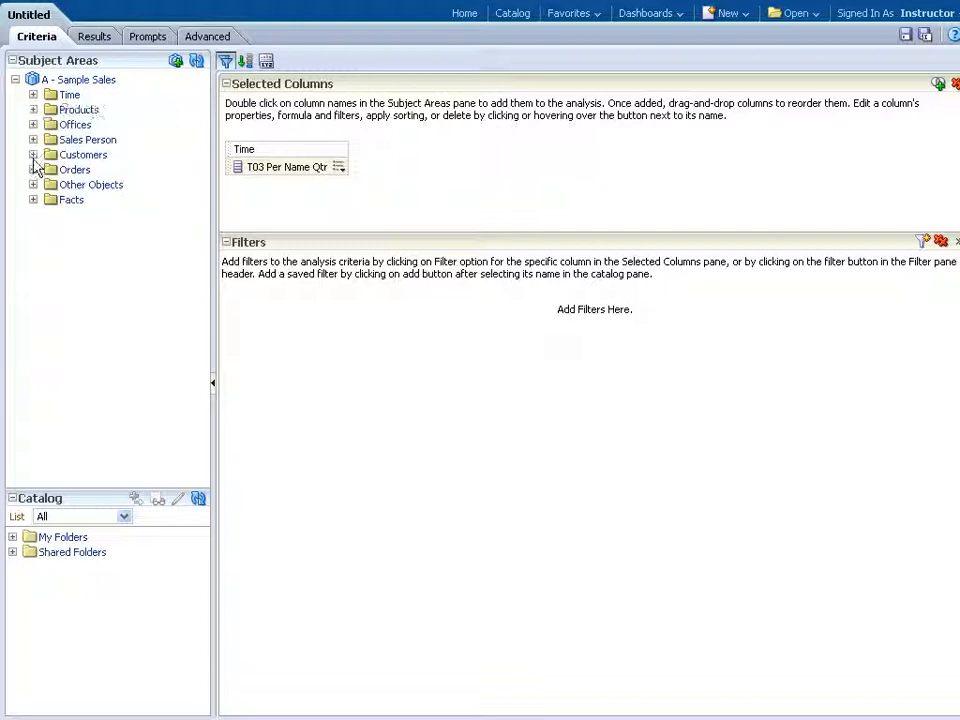
- Add the C51 Area column from Customers > Cust Regions
click(32, 154)
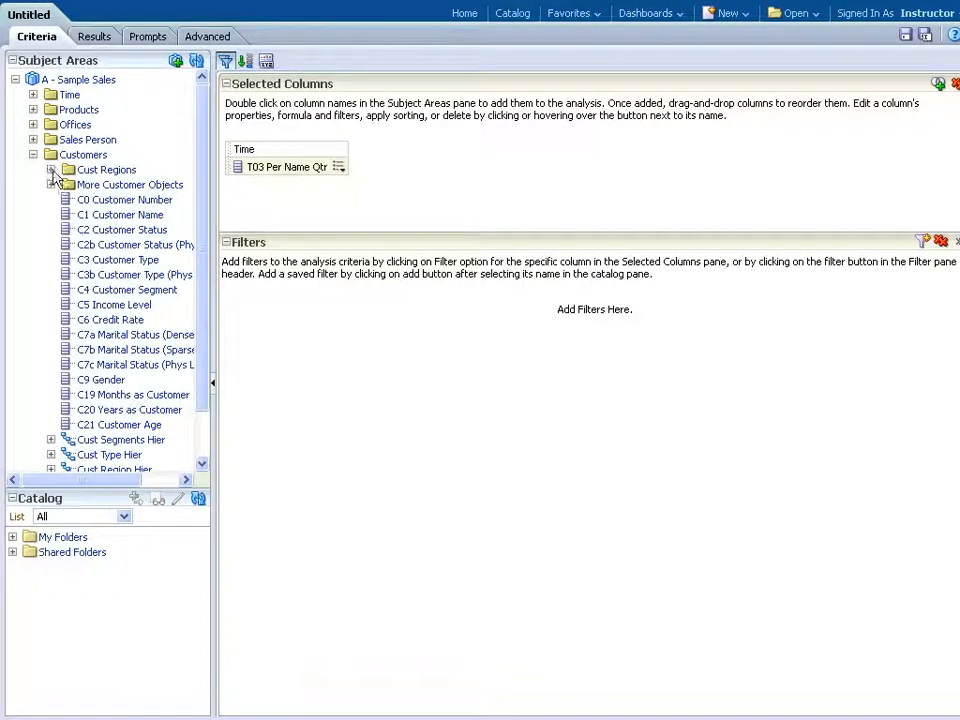
click(52, 168)
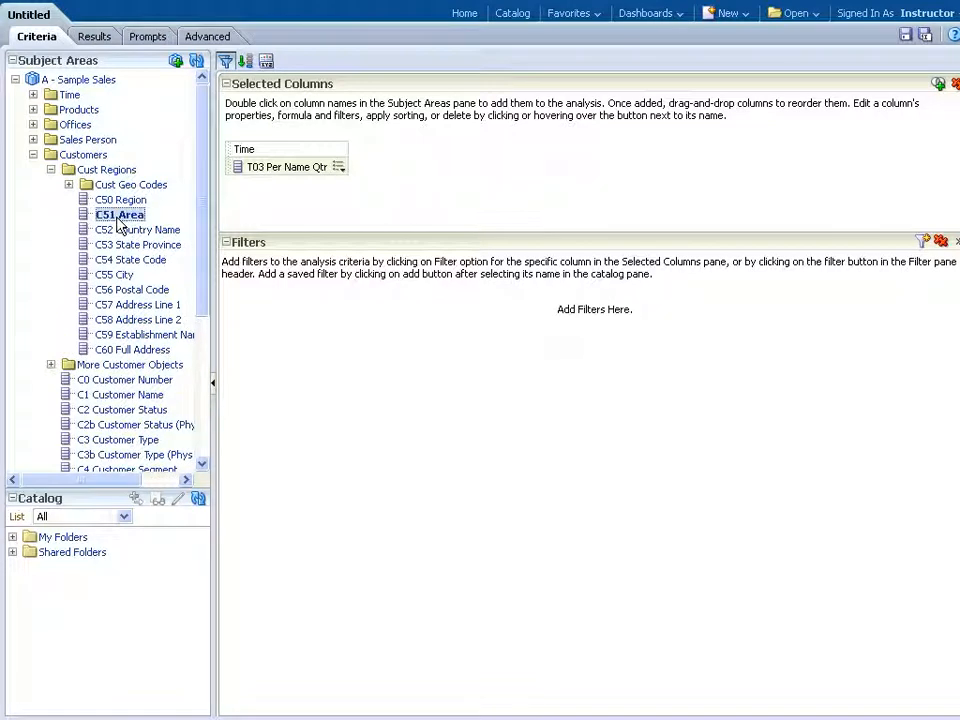
double_click(120, 214)
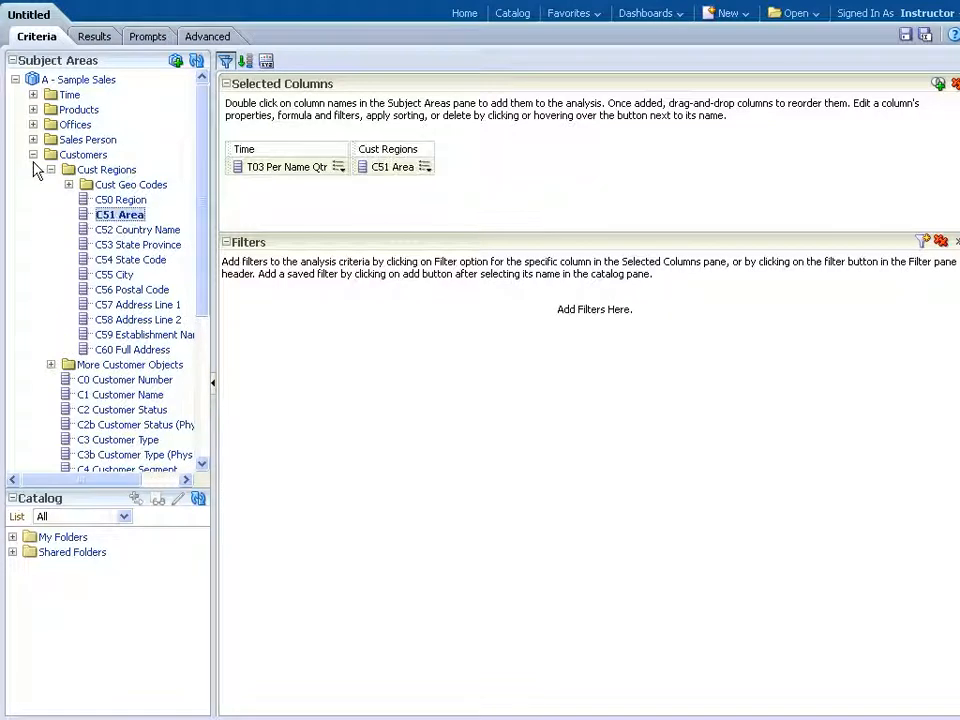
click(32, 154)
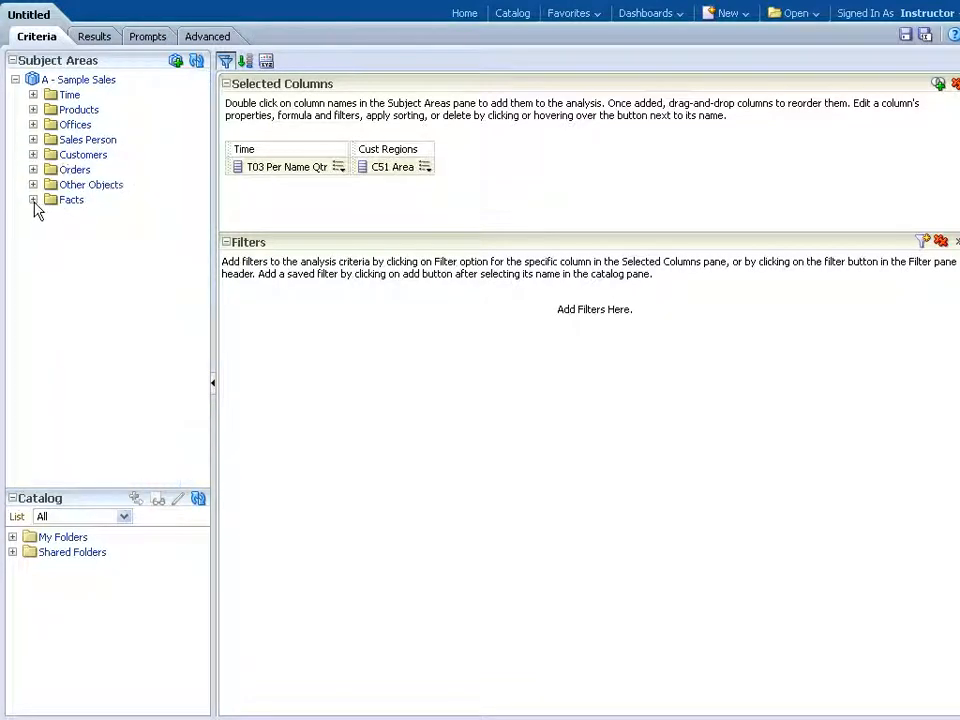
- Add the 123 Rev Pct Var to Period Ago measure from Facts > Time Series calculations
click(34, 200)
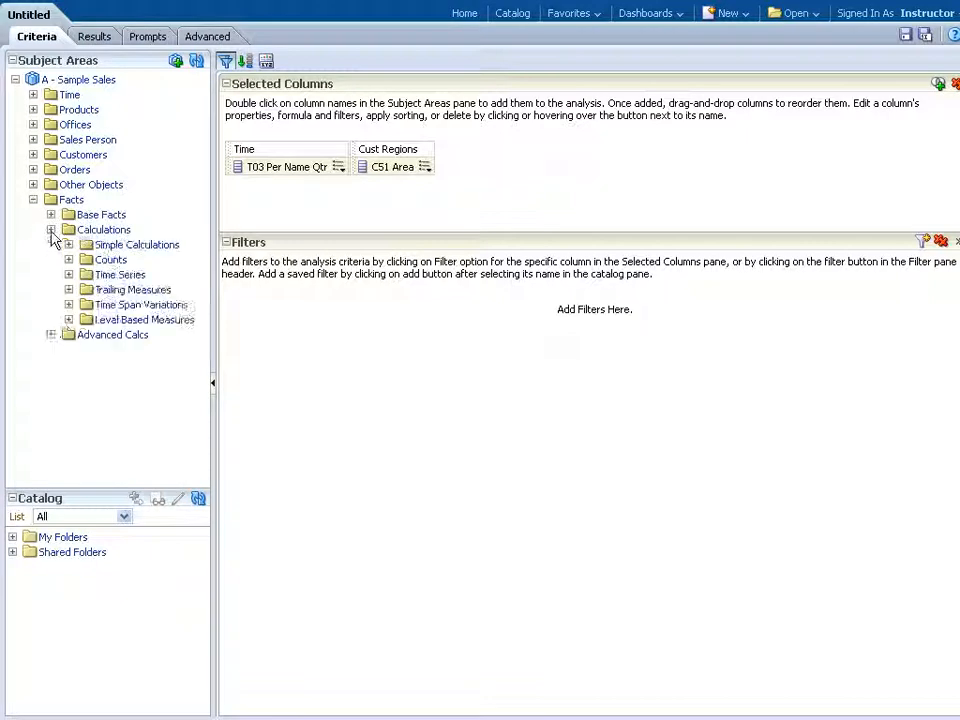
click(68, 274)
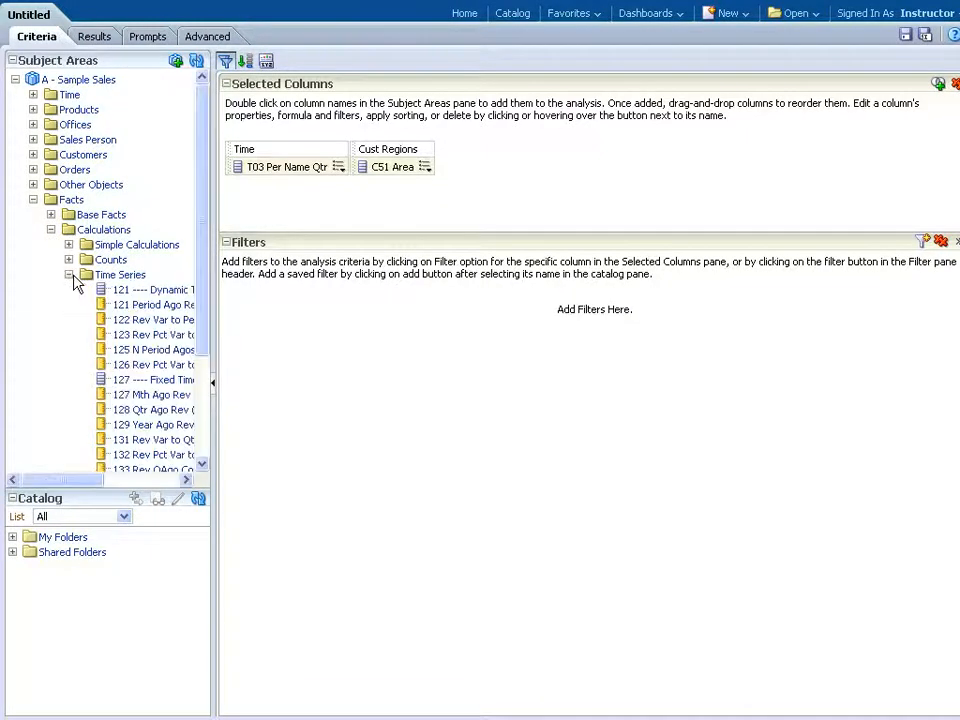
click(152, 334)
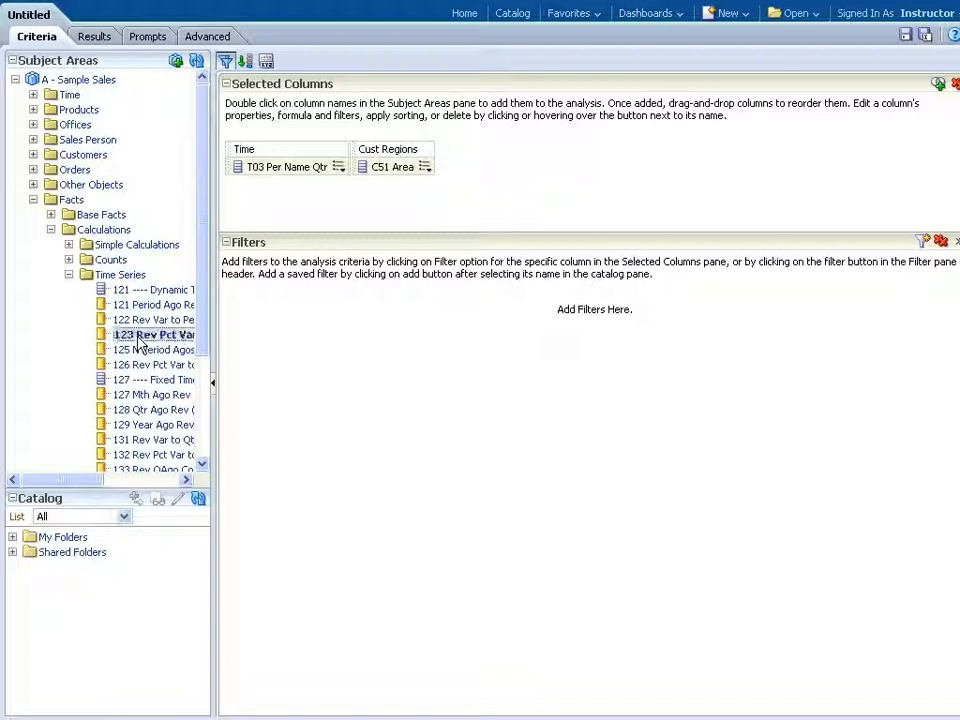
double_click(152, 334)
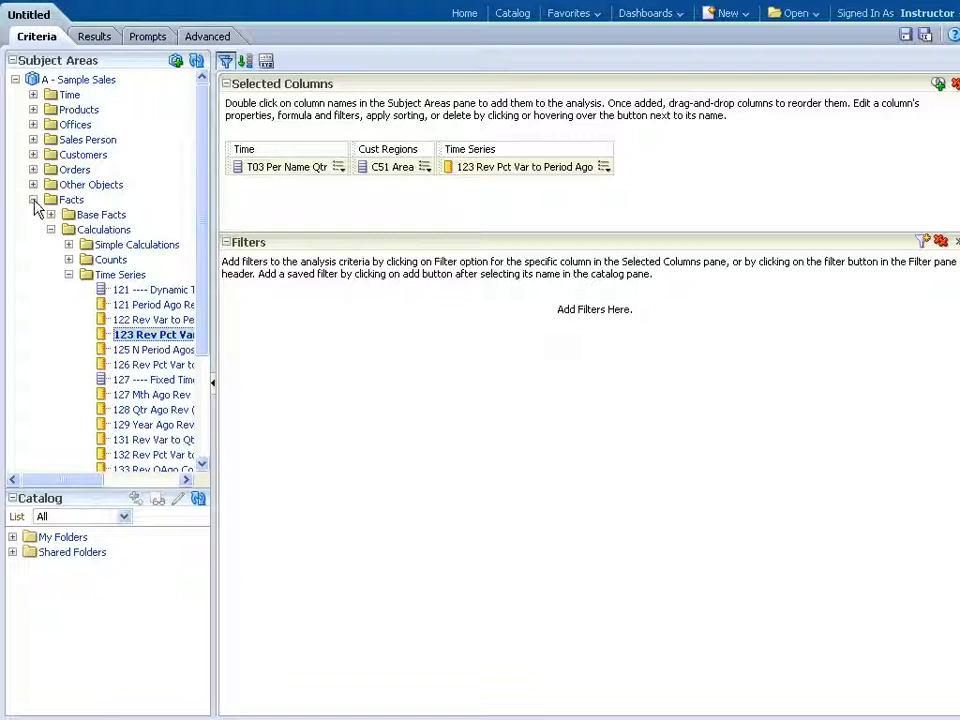
click(34, 200)
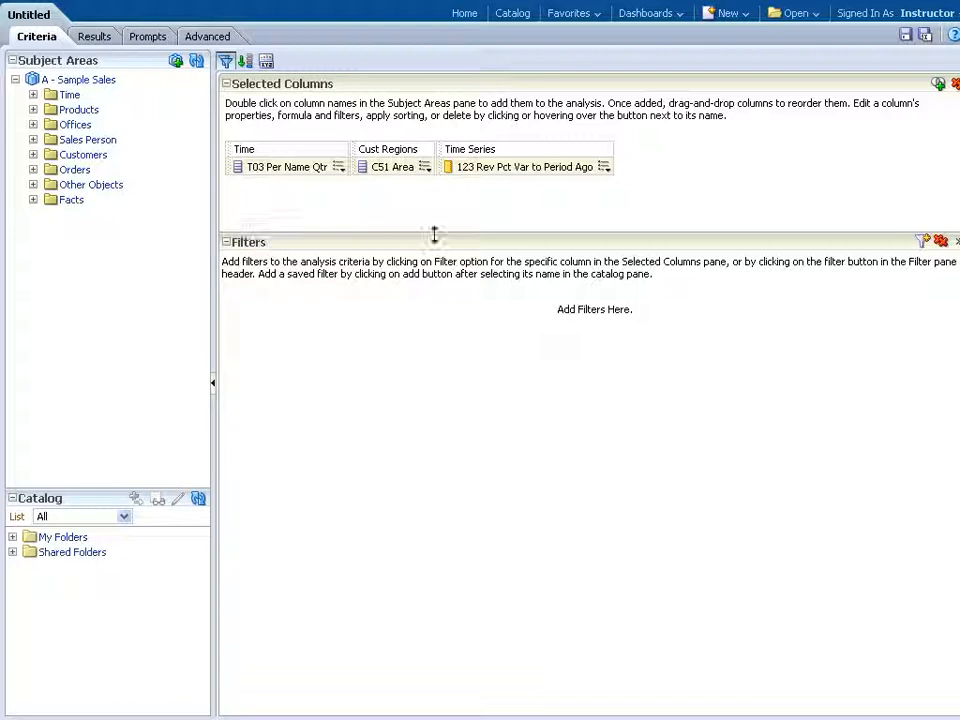
mouse_move(424, 236)
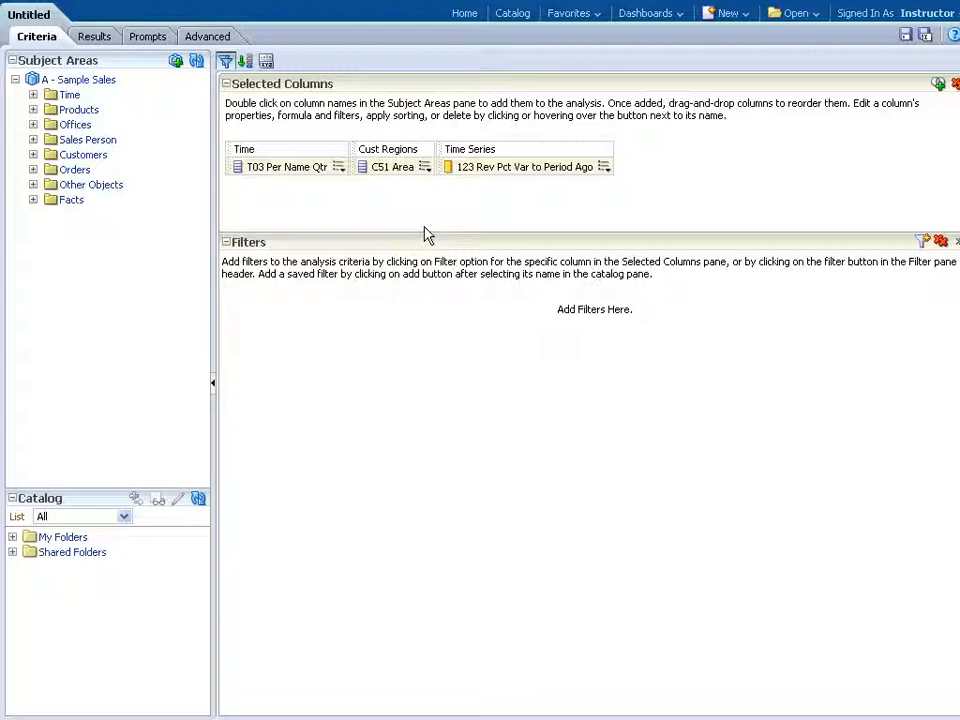
mouse_move(336, 180)
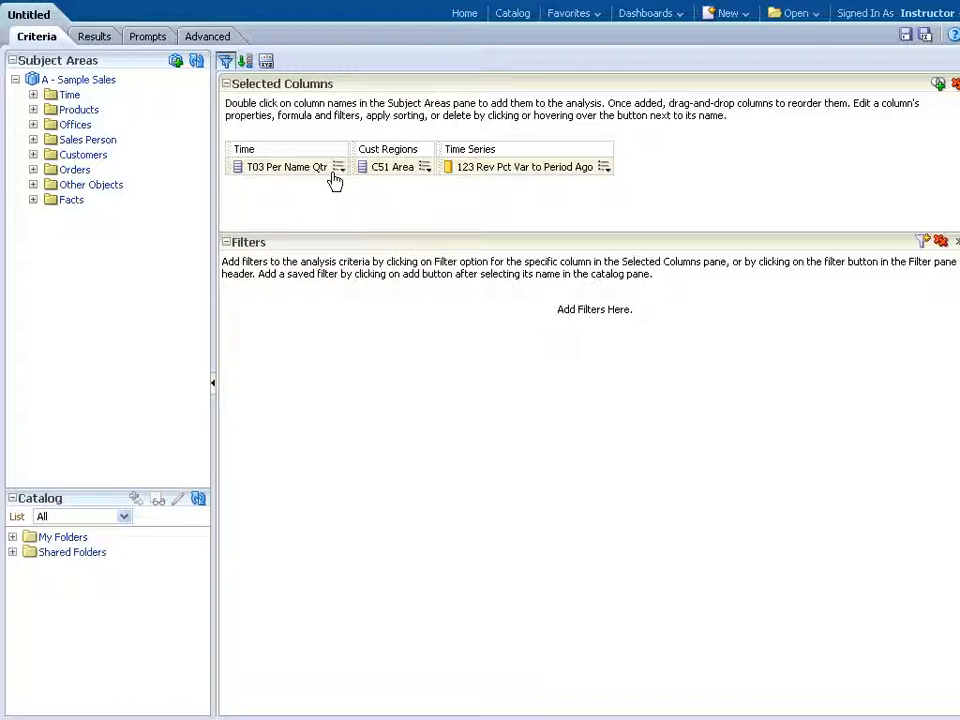
- Filter the T03 Per Name Qtr column to the value 2008 Q2
click(340, 166)
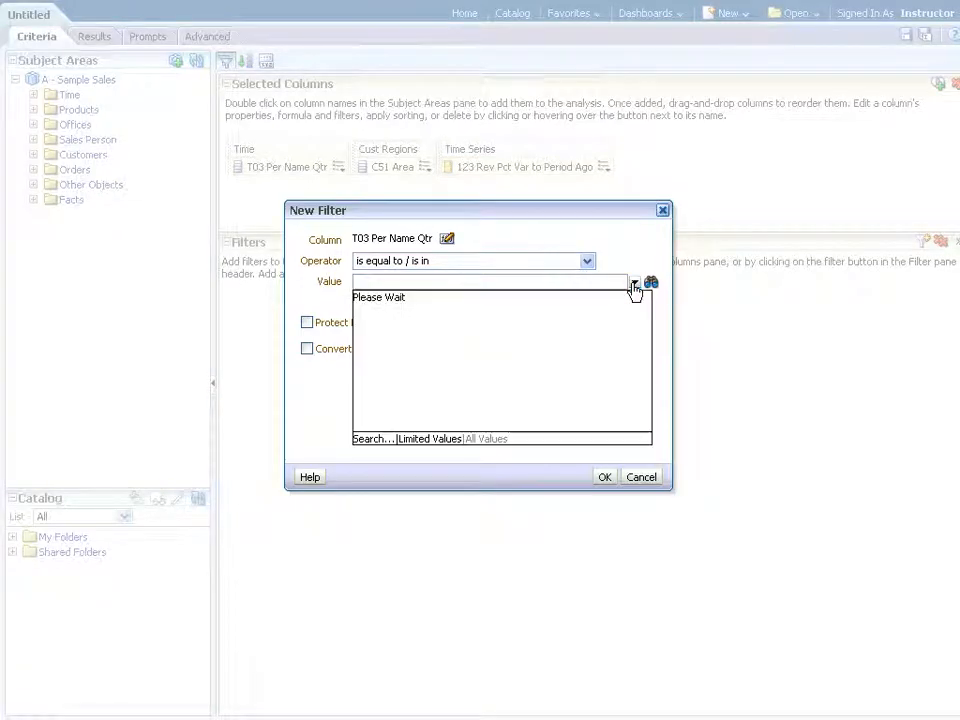
click(634, 284)
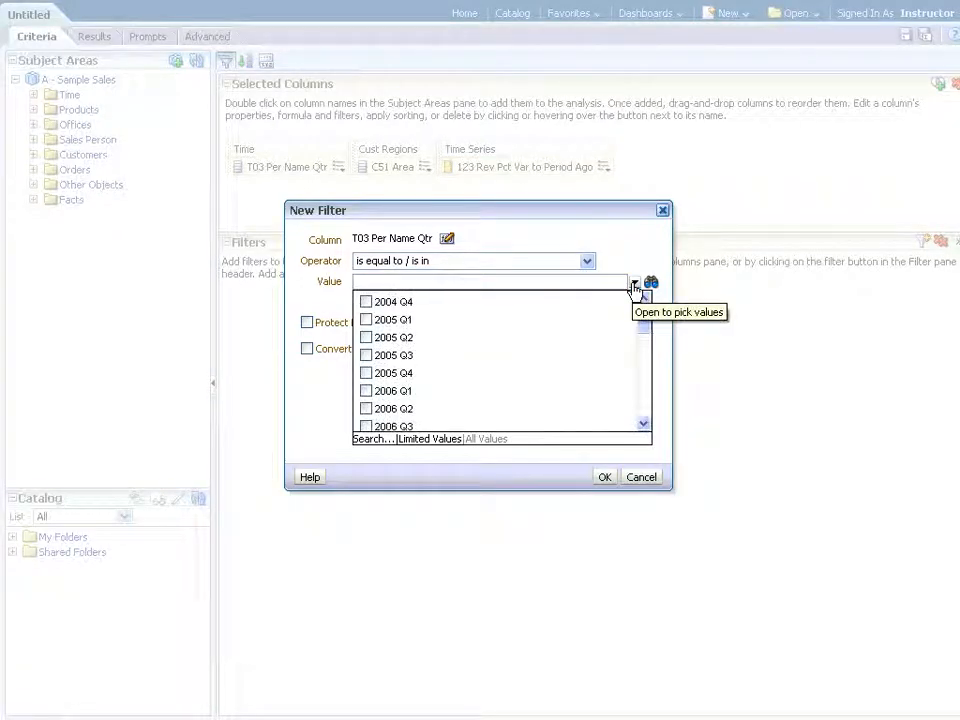
mouse_move(630, 428)
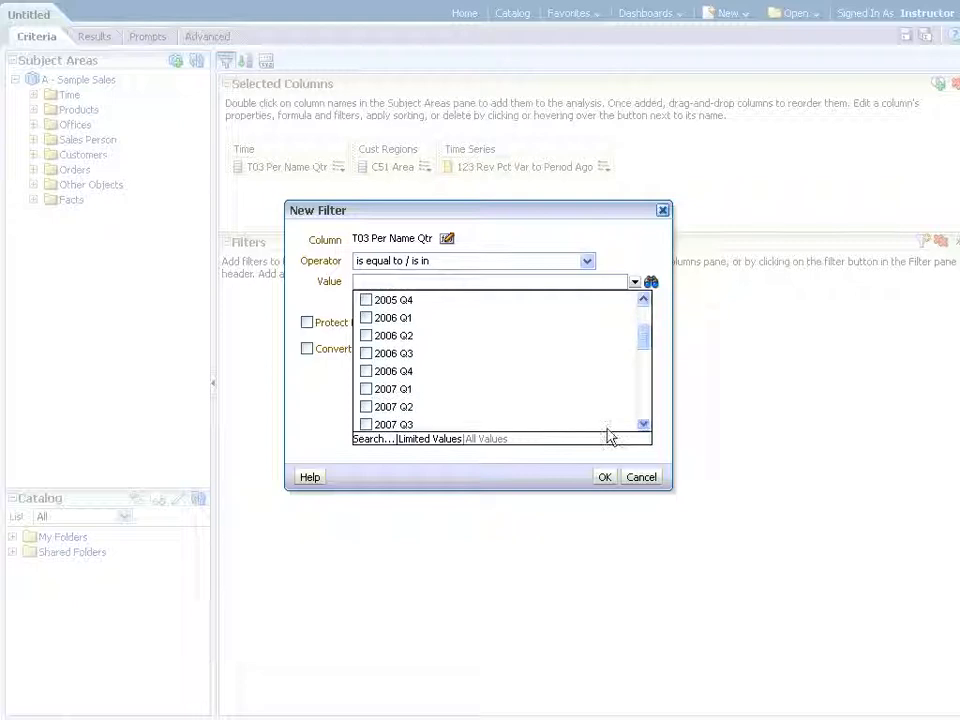
scroll(down, 3)
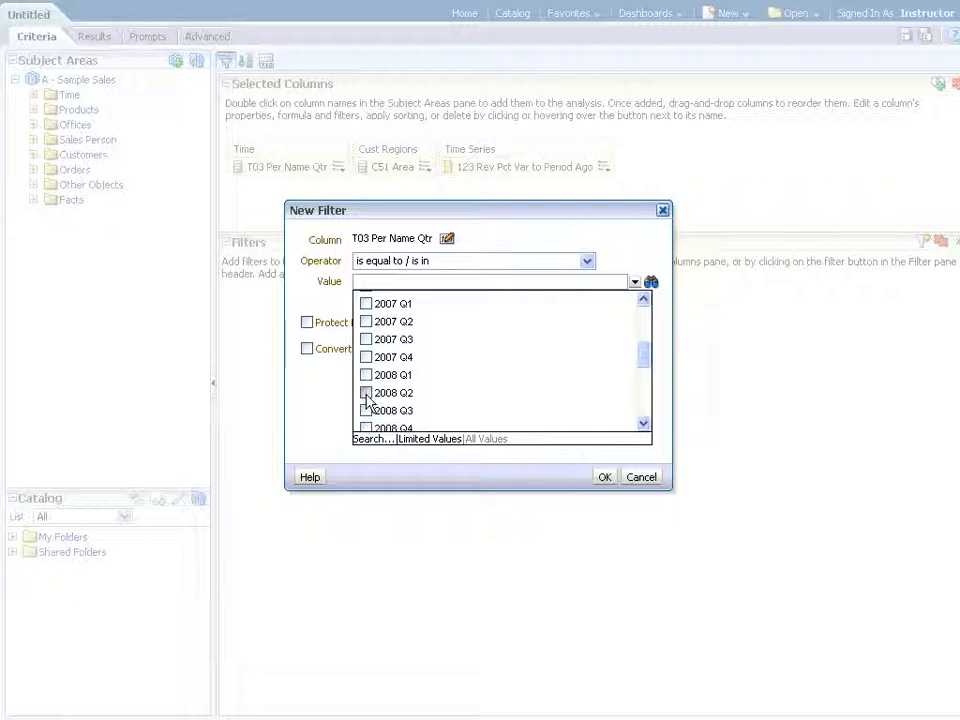
click(604, 476)
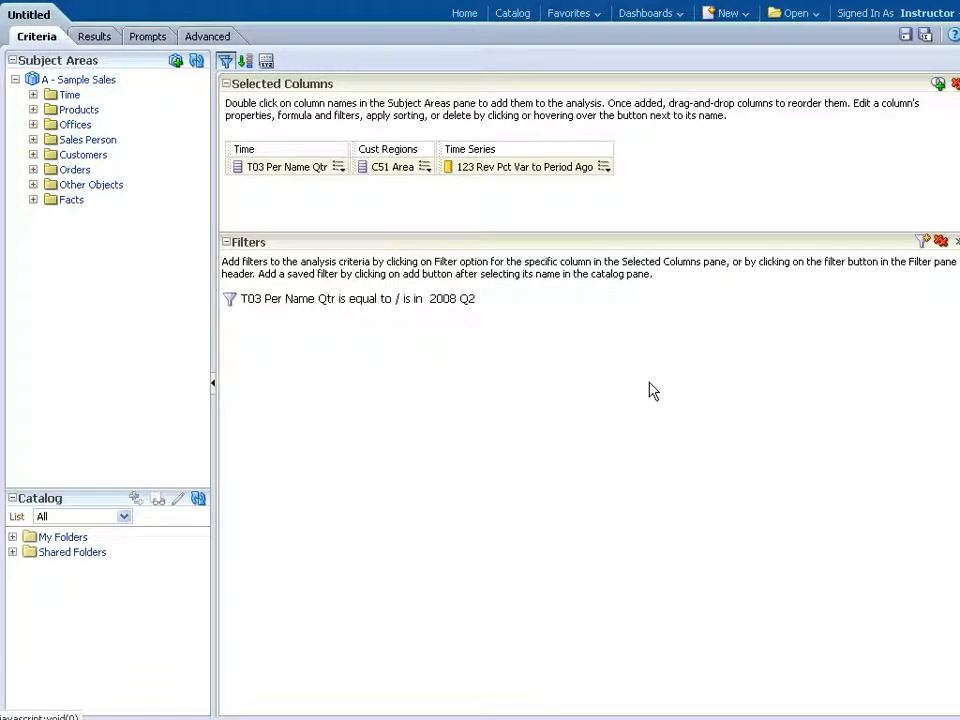
mouse_move(908, 252)
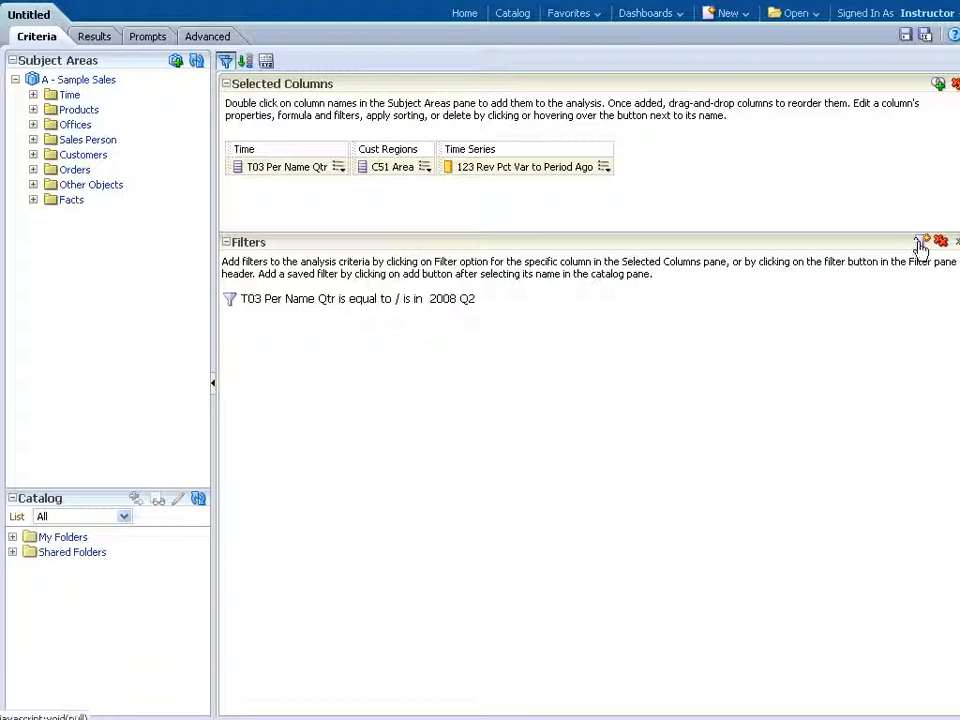
- Add a filter on C50 Region (via More Columns) restricted to EMEA
click(924, 242)
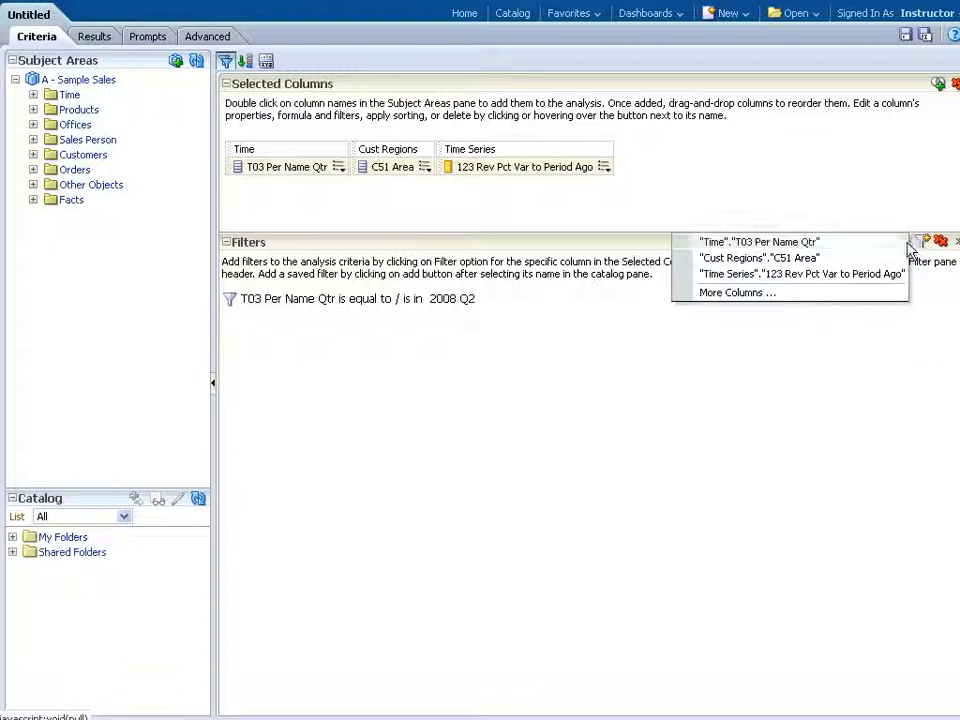
click(736, 292)
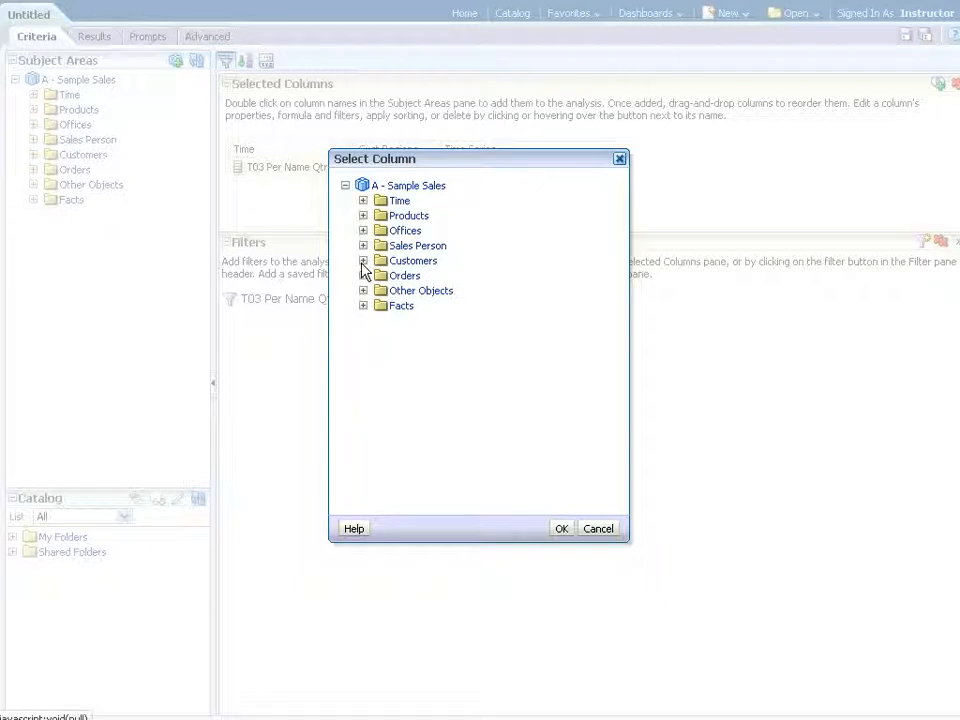
click(364, 260)
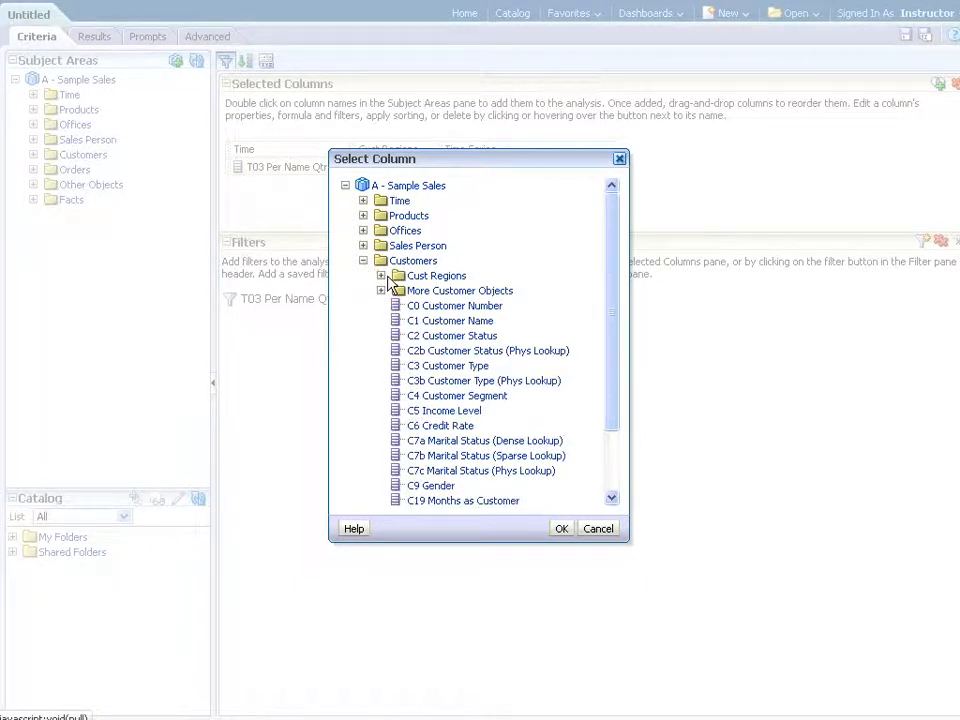
click(382, 276)
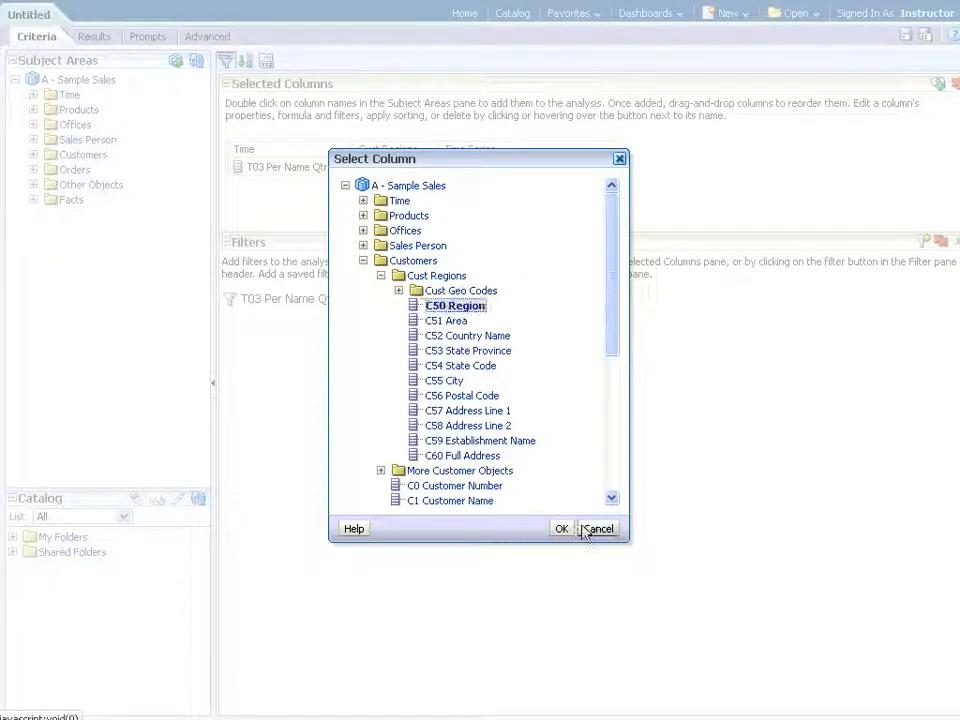
click(560, 528)
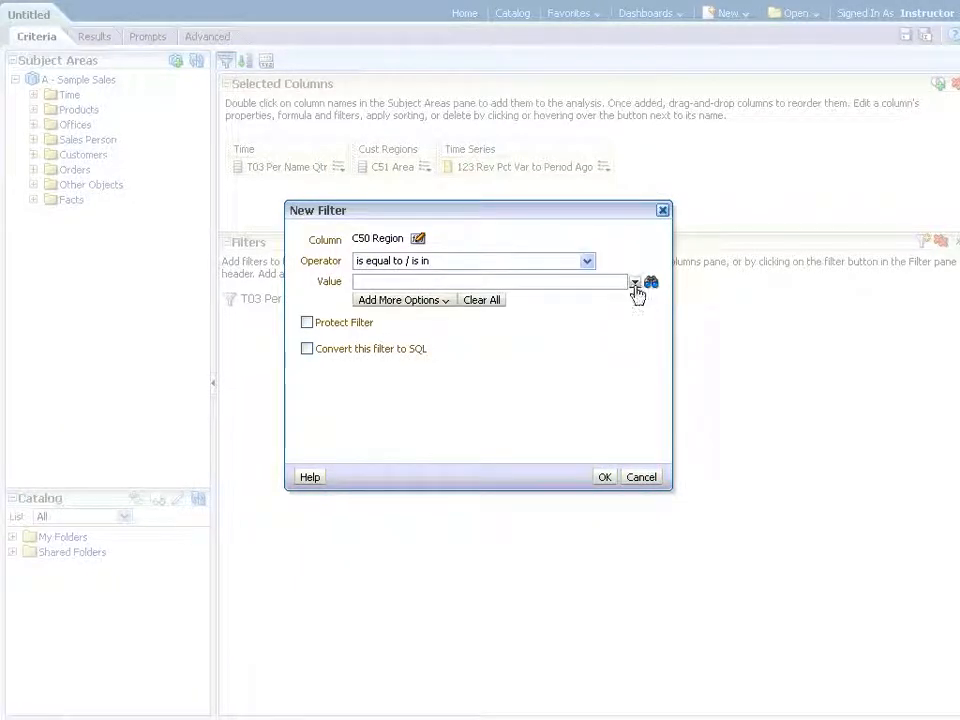
click(634, 280)
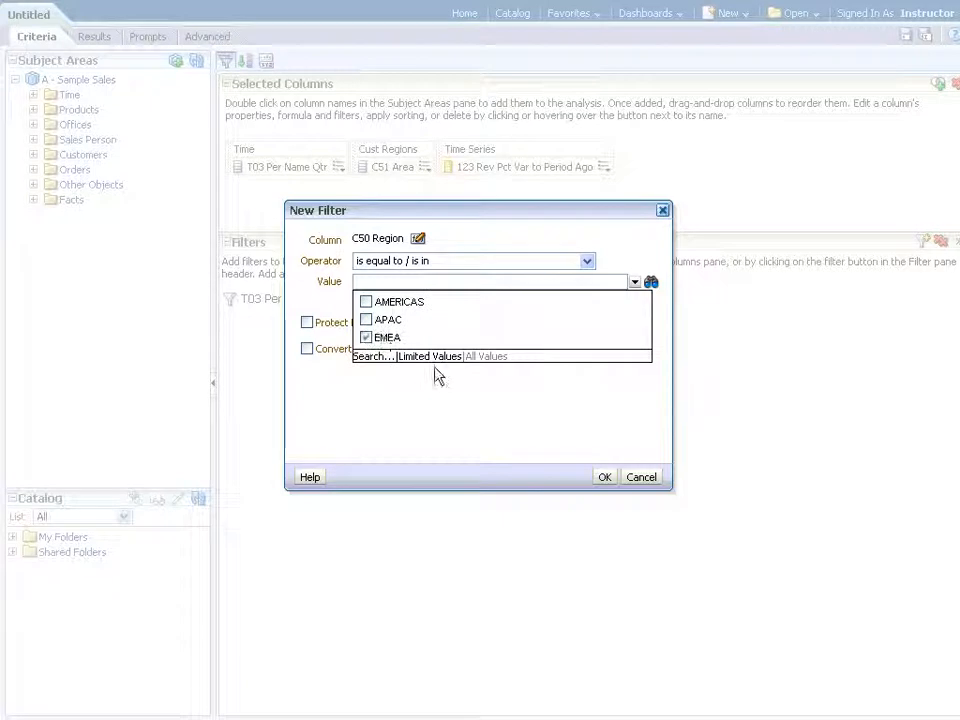
click(604, 476)
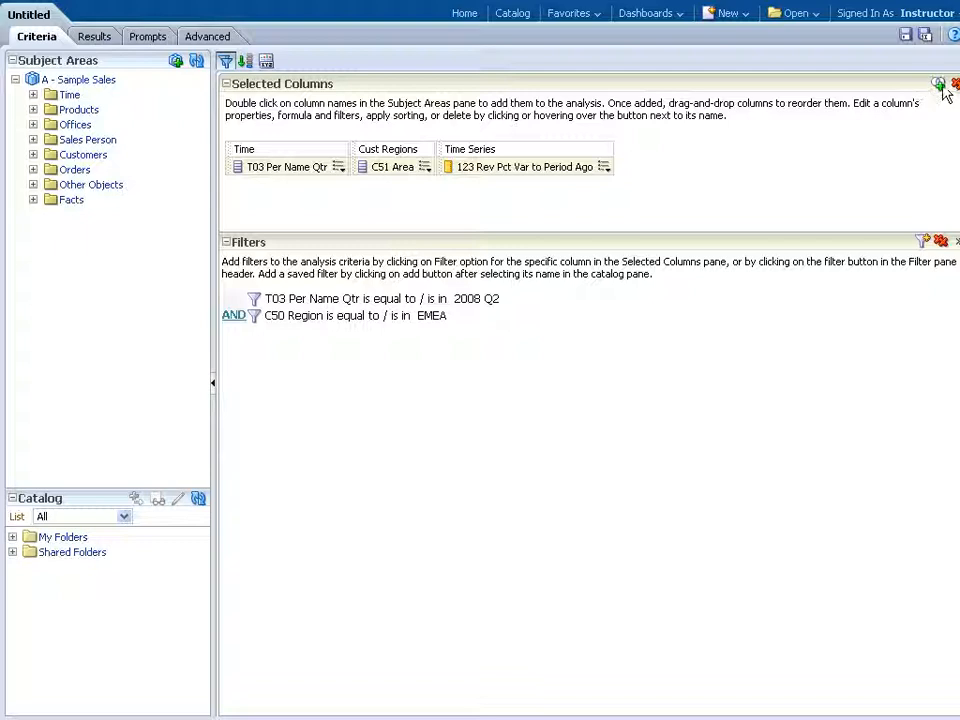
mouse_move(938, 84)
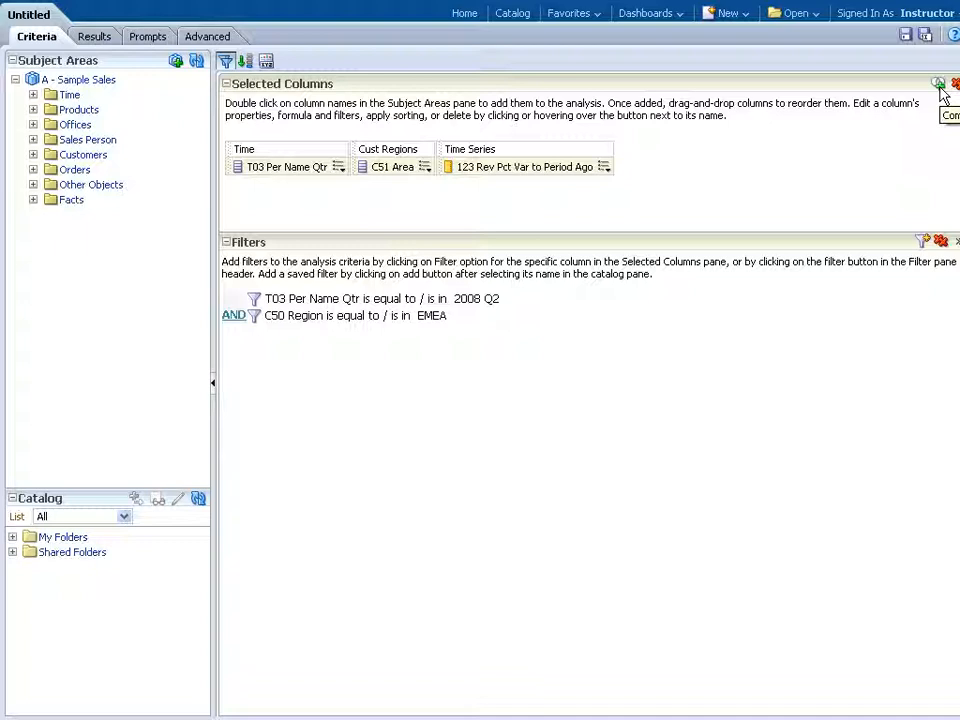
- Start combining the analysis with another criteria set based on a set operation
click(938, 84)
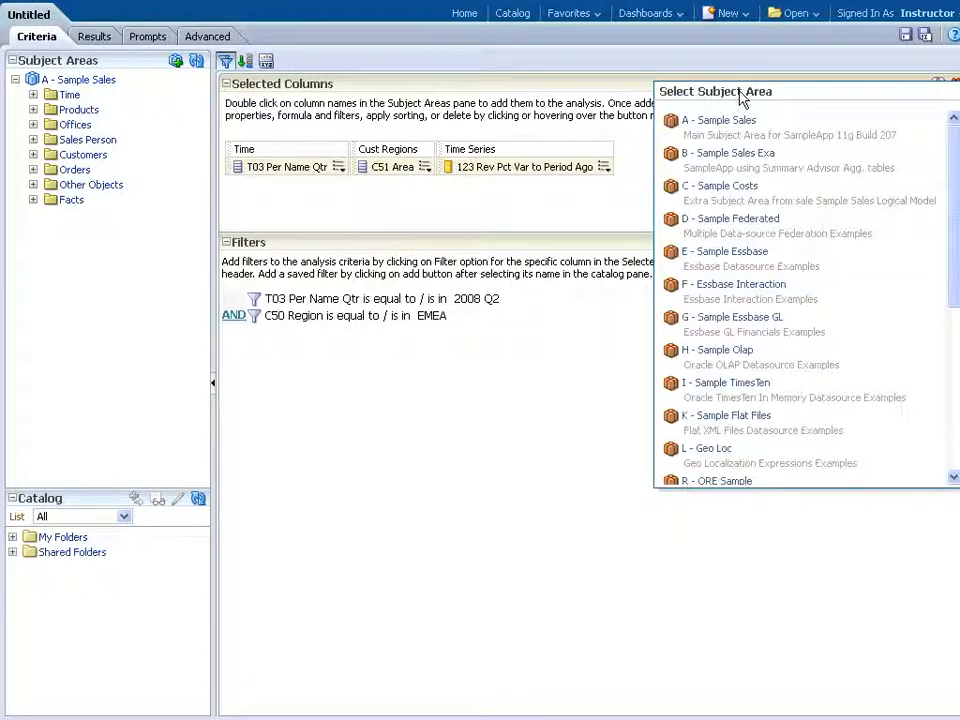
mouse_move(718, 120)
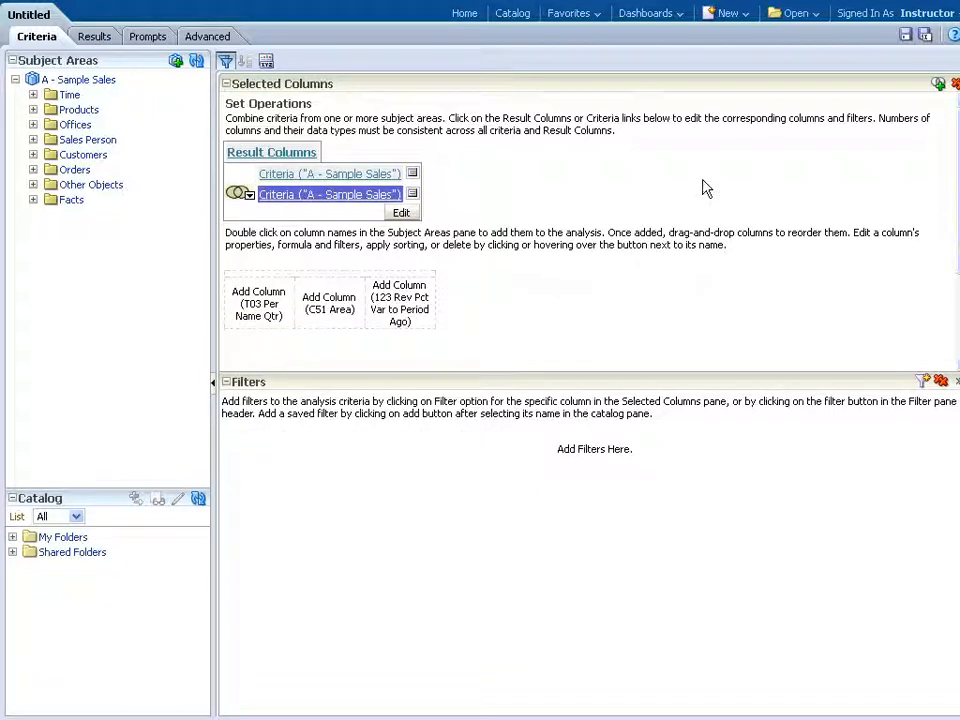
mouse_move(376, 316)
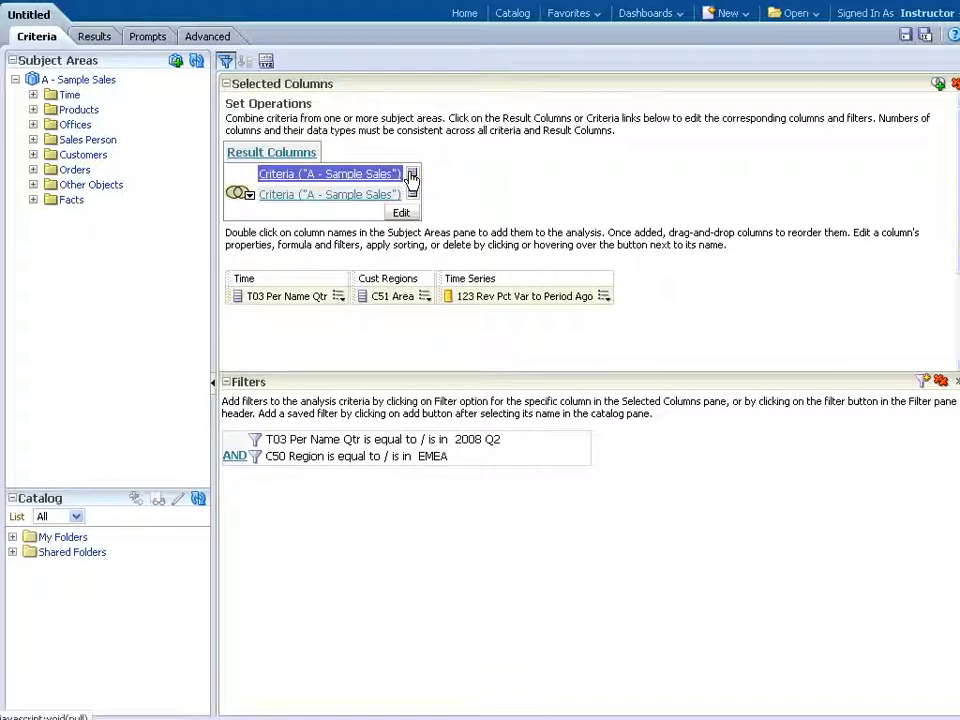
click(412, 172)
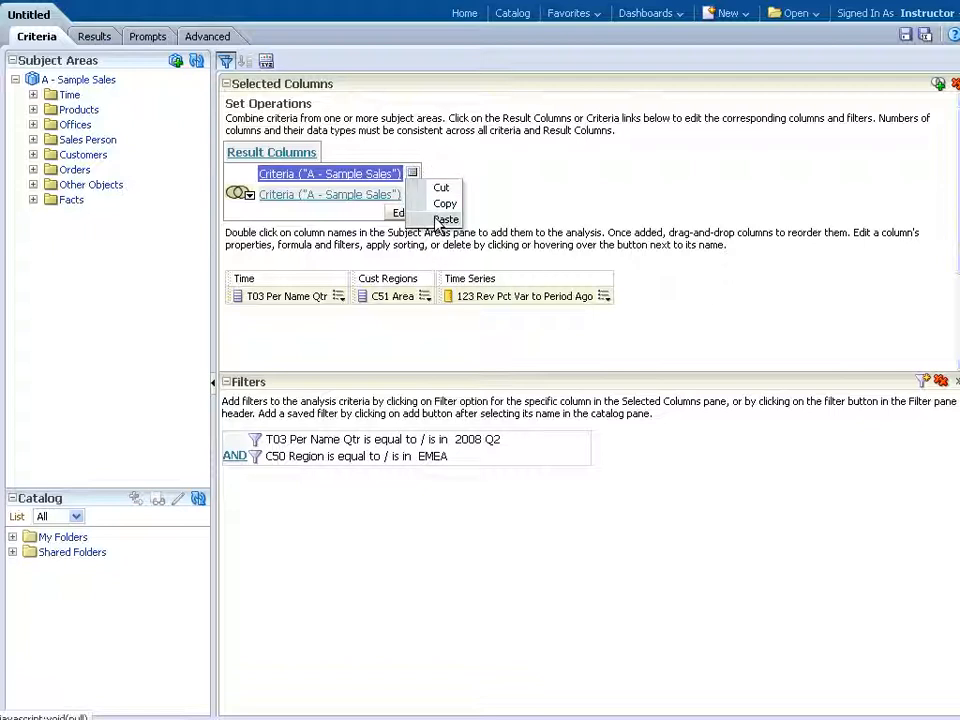
click(446, 218)
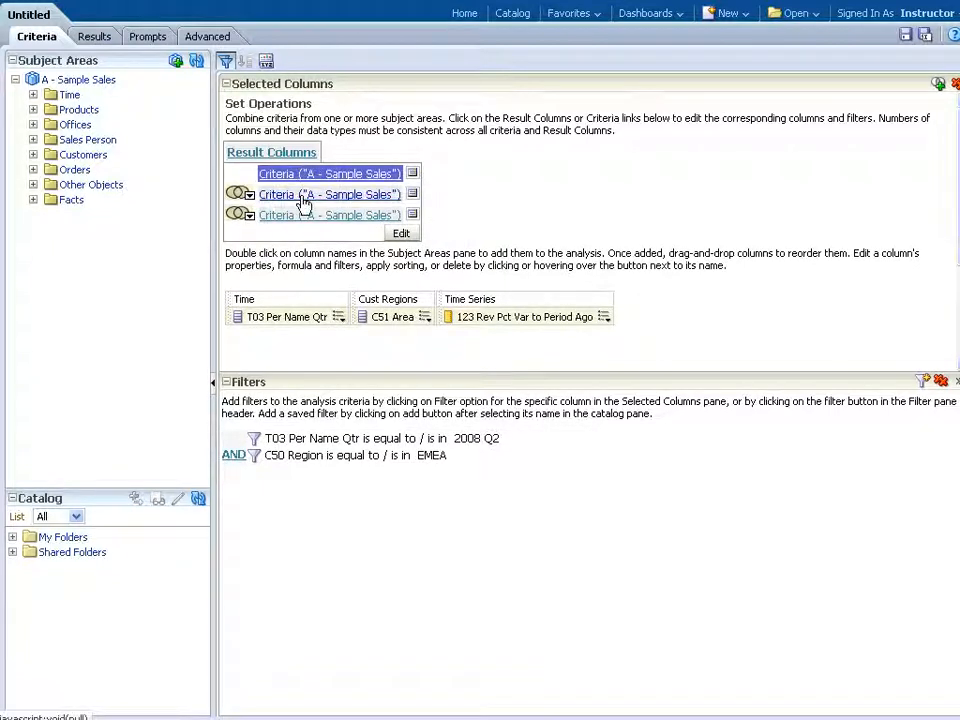
click(328, 194)
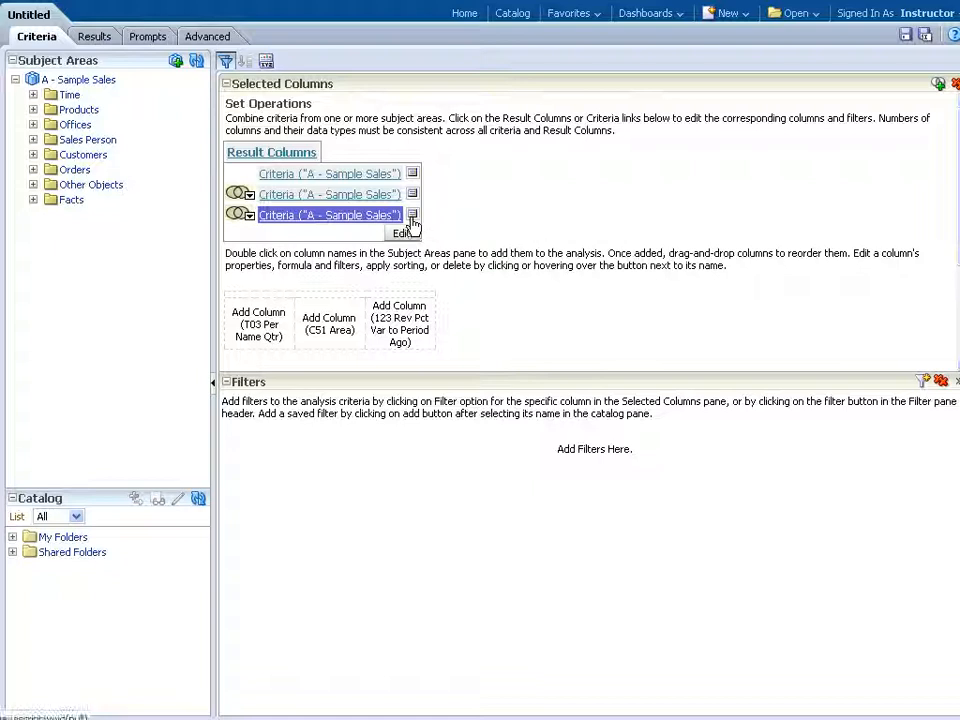
click(412, 216)
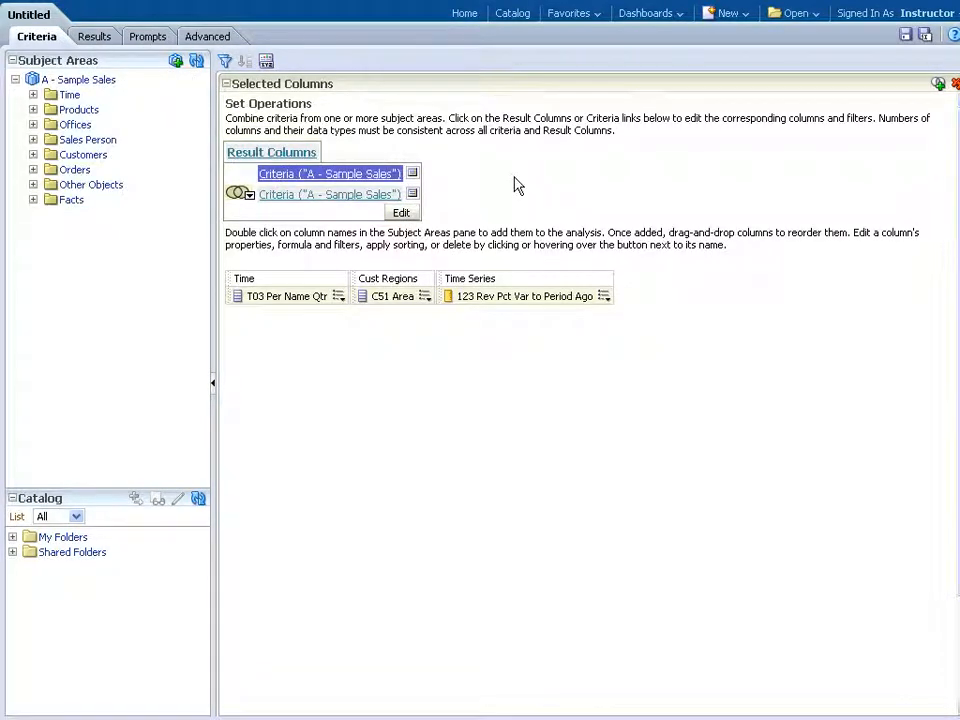
mouse_move(308, 332)
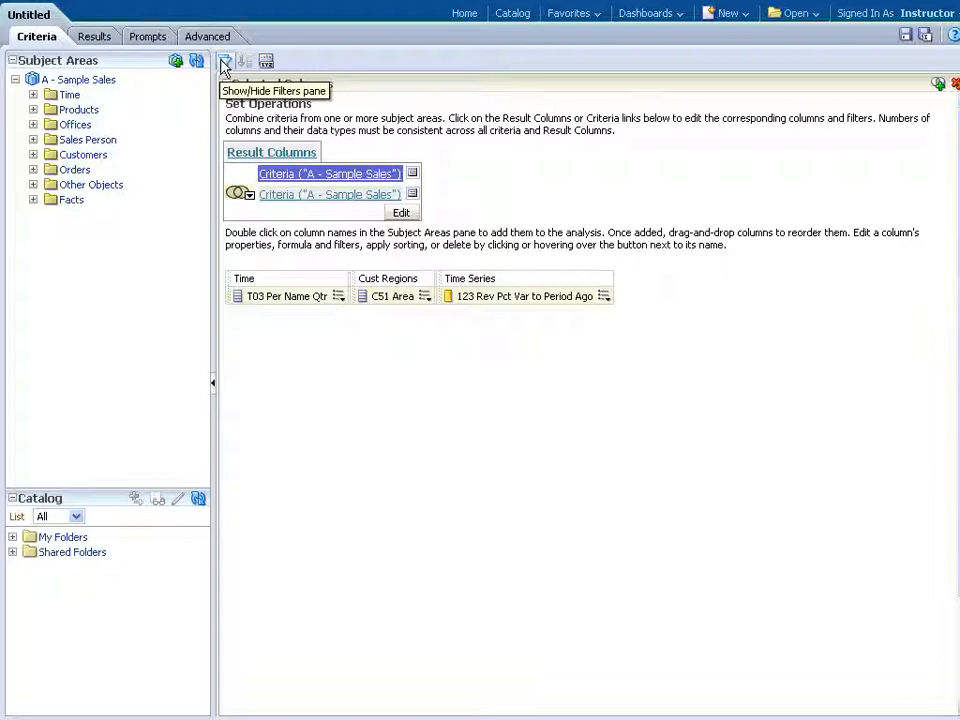
- Show the Filters pane again and switch to the second criteria set
click(224, 60)
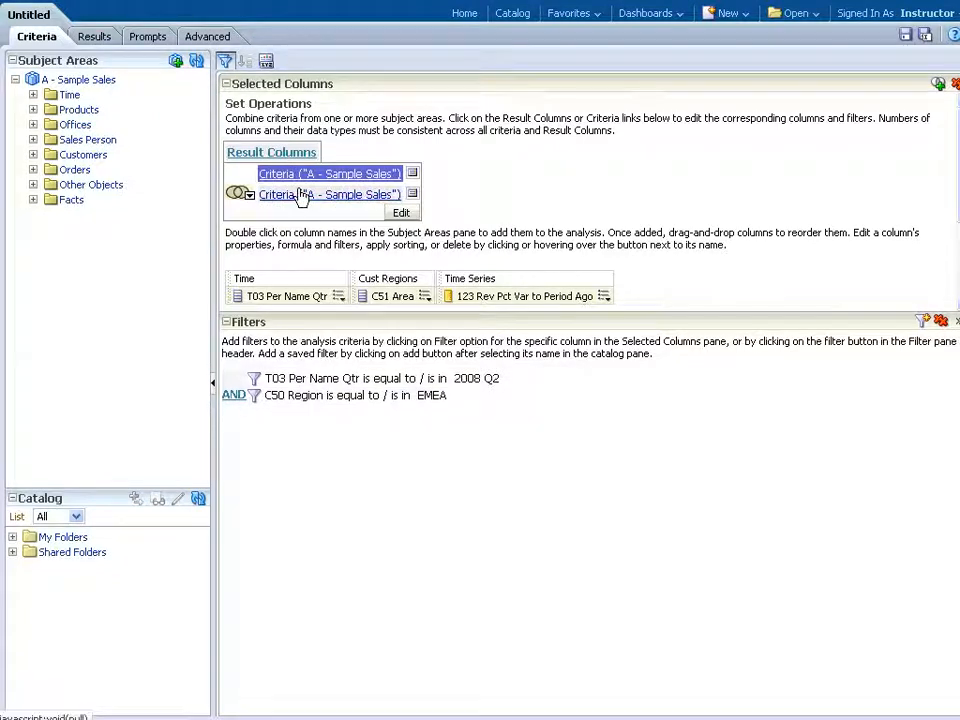
click(328, 194)
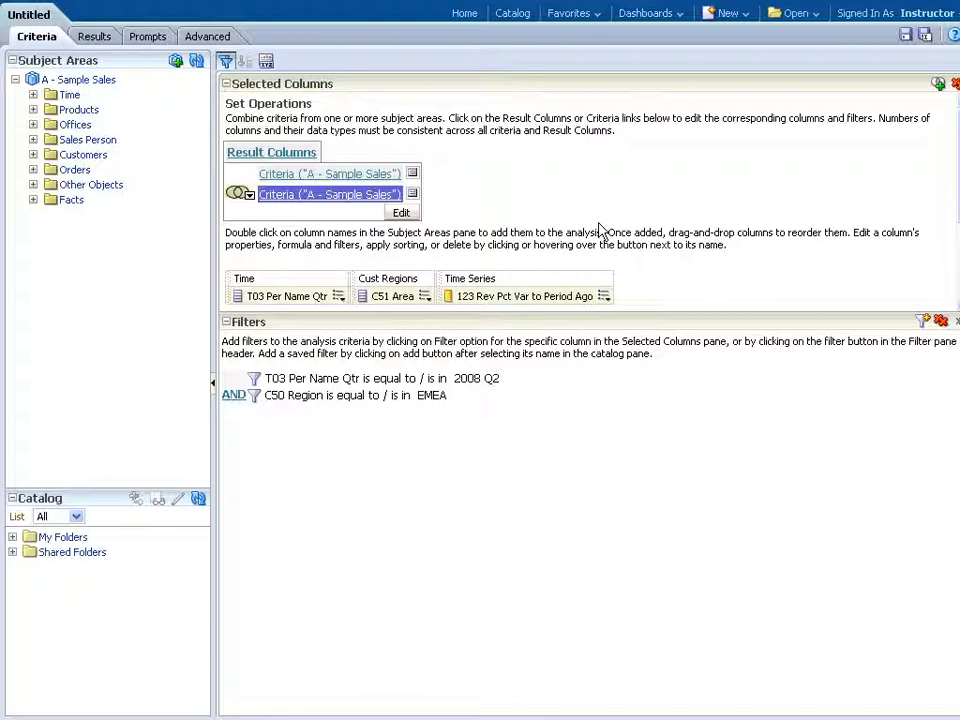
mouse_move(612, 206)
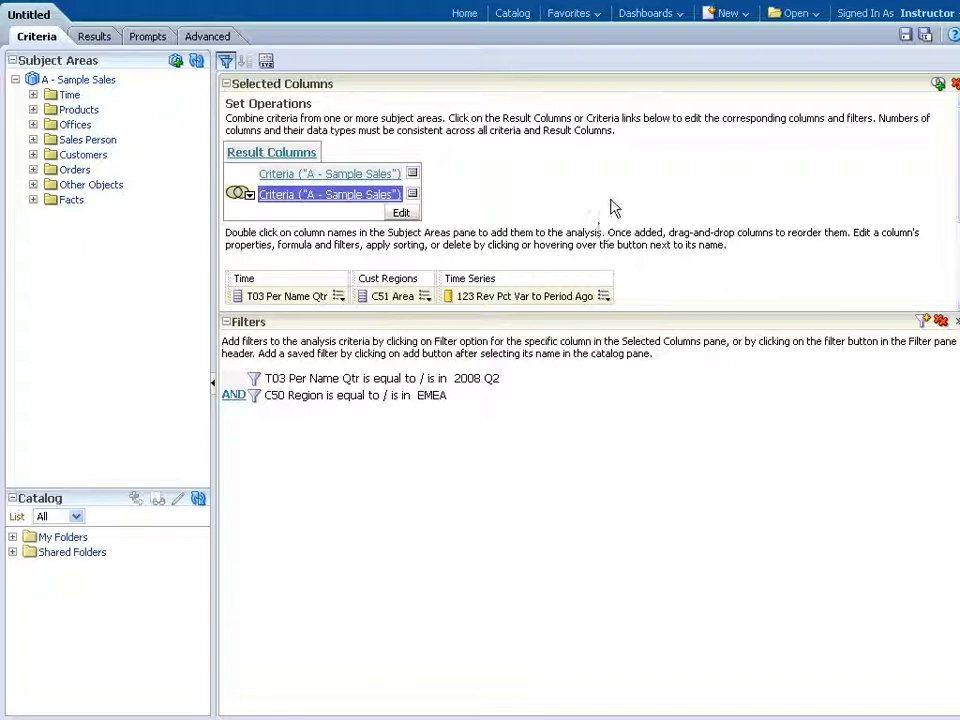
- Replace the C51 Area column formula with C50 Region in the second criteria set
click(426, 296)
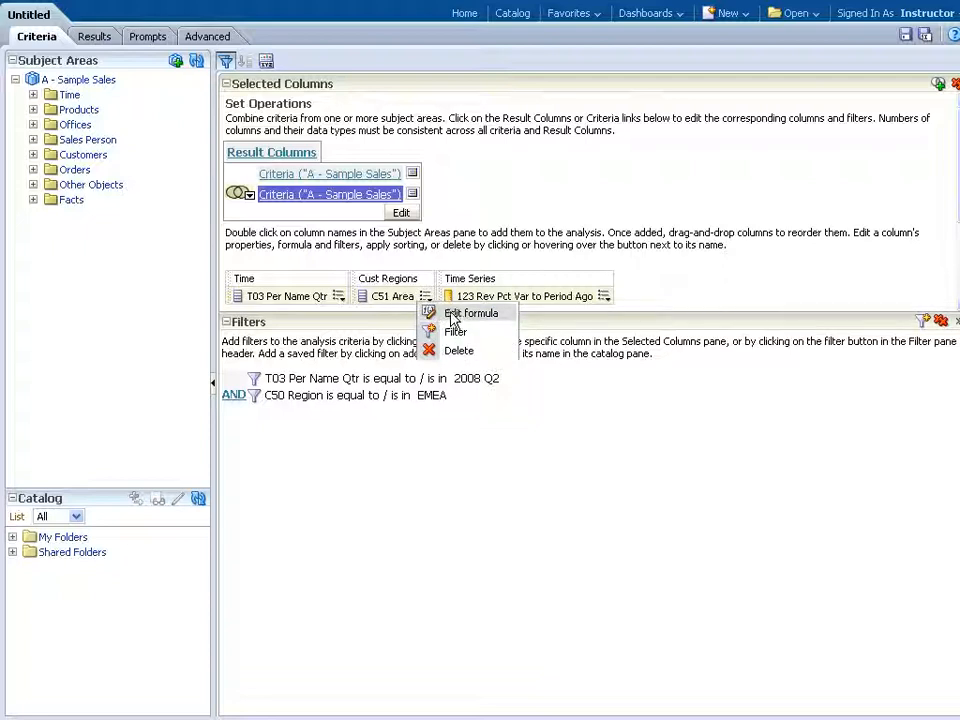
mouse_move(470, 312)
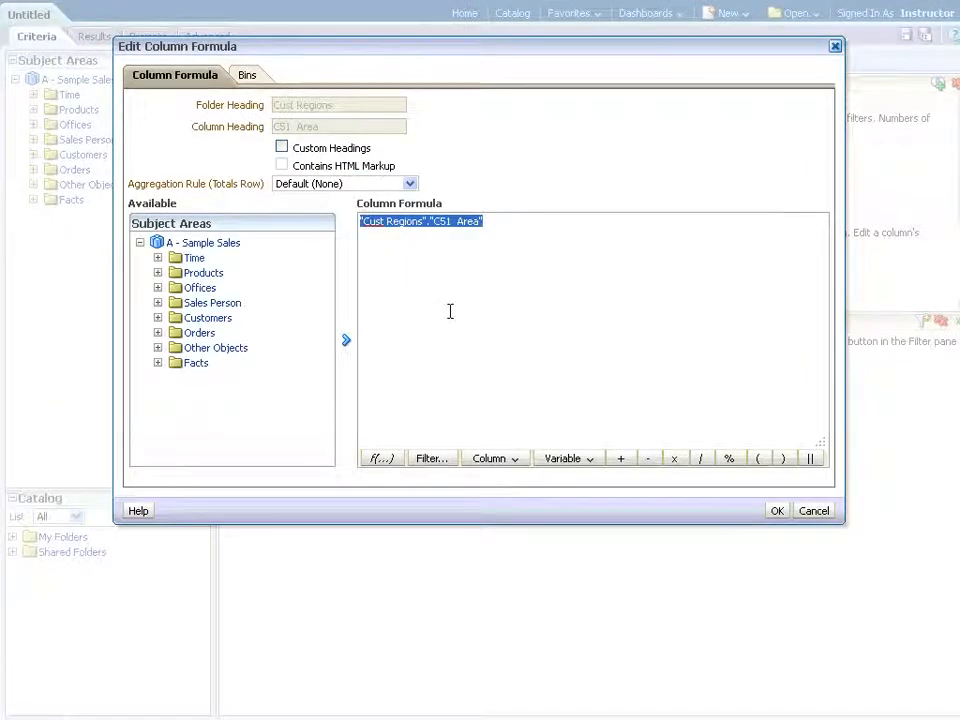
key(Delete)
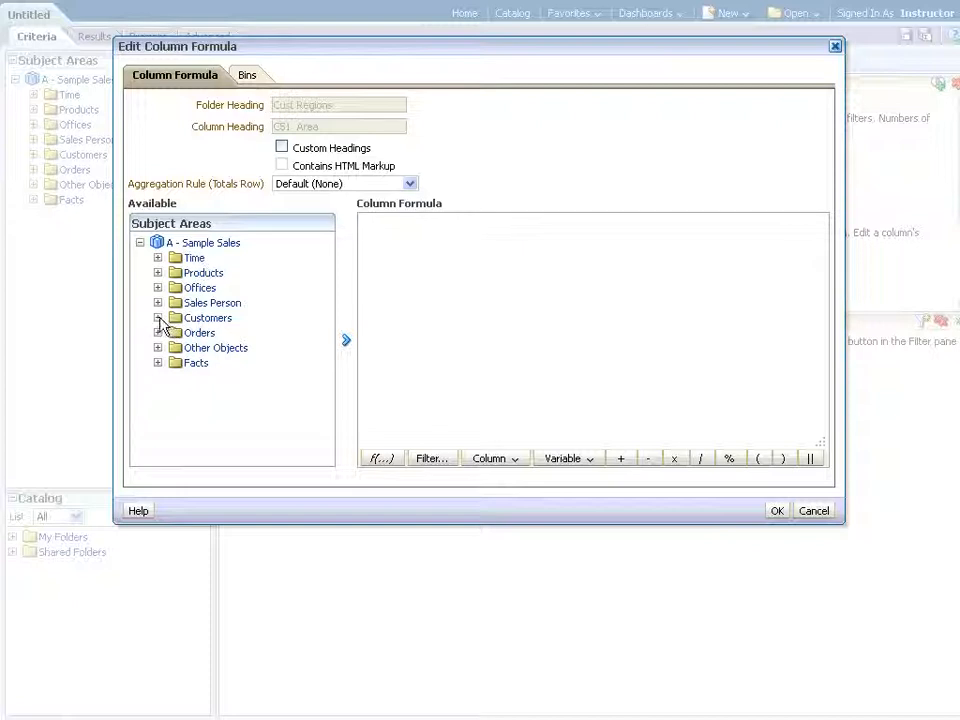
click(160, 316)
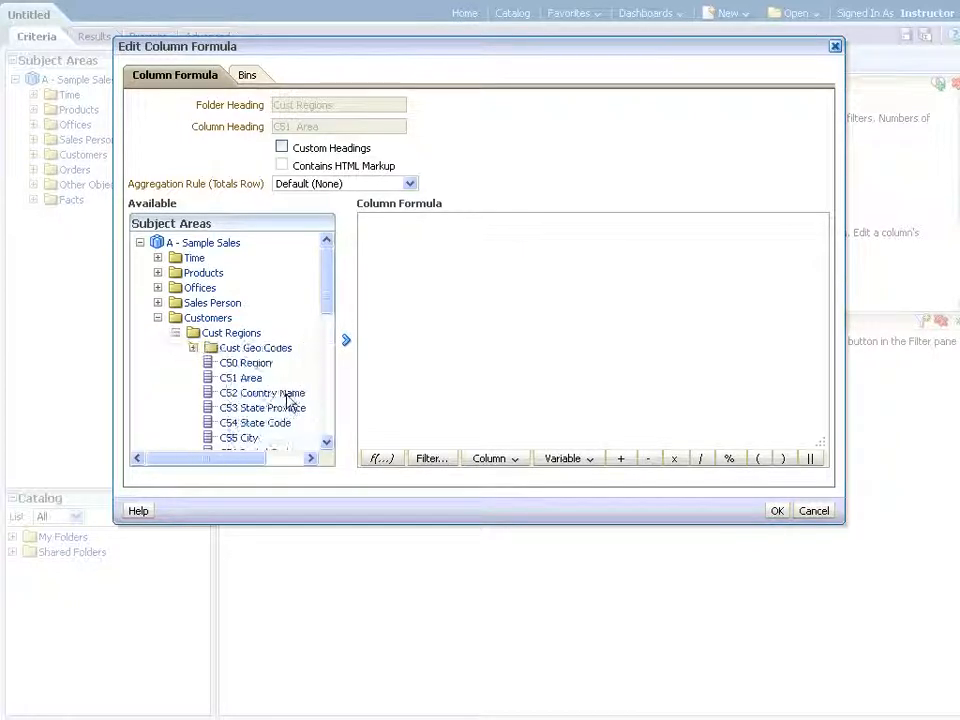
click(244, 362)
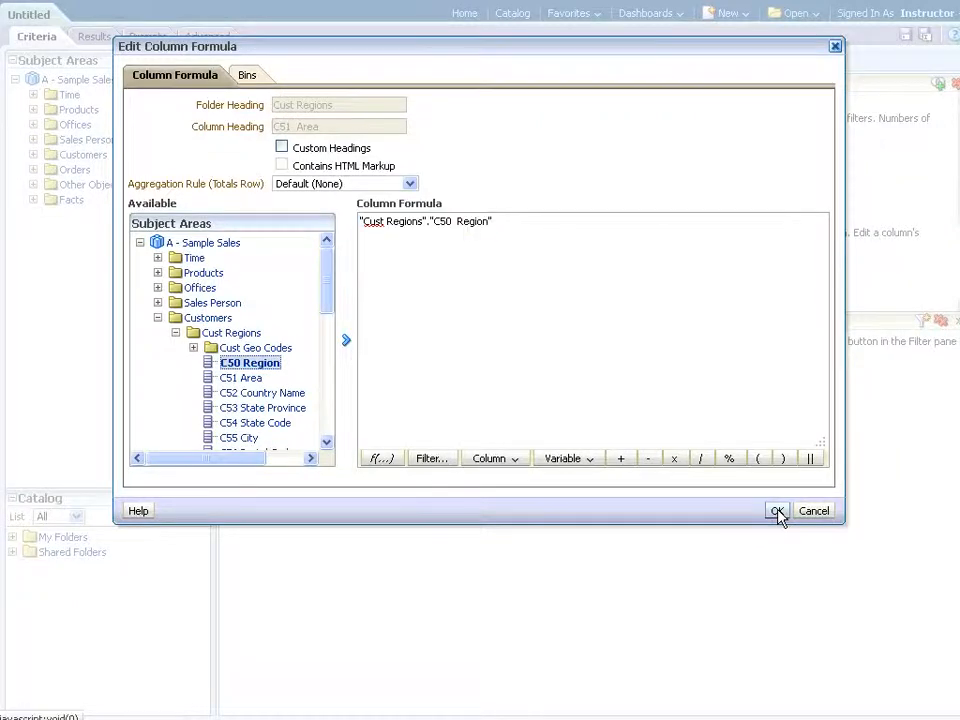
click(776, 510)
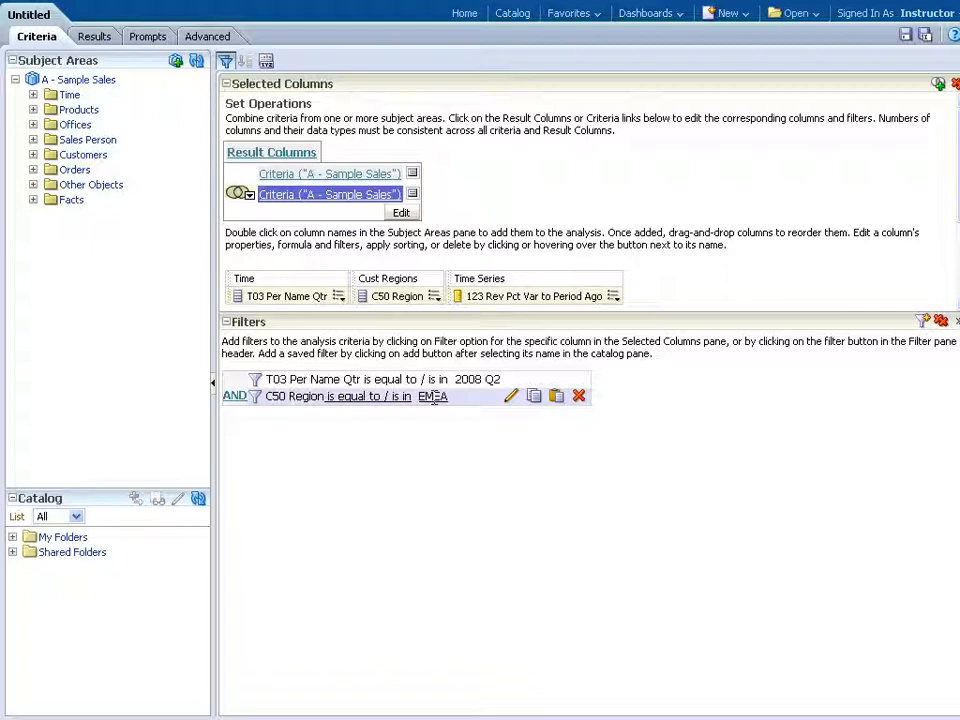
mouse_move(512, 456)
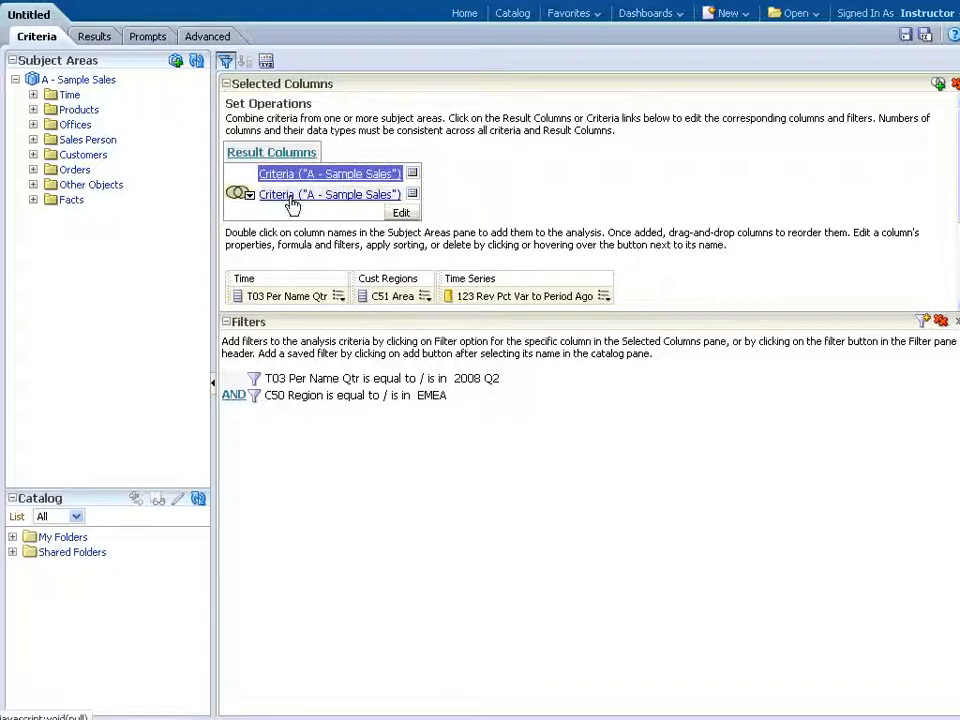
- In the union's result columns, set T03 Per Name Qtr to hidden via its Column Format properties
click(328, 194)
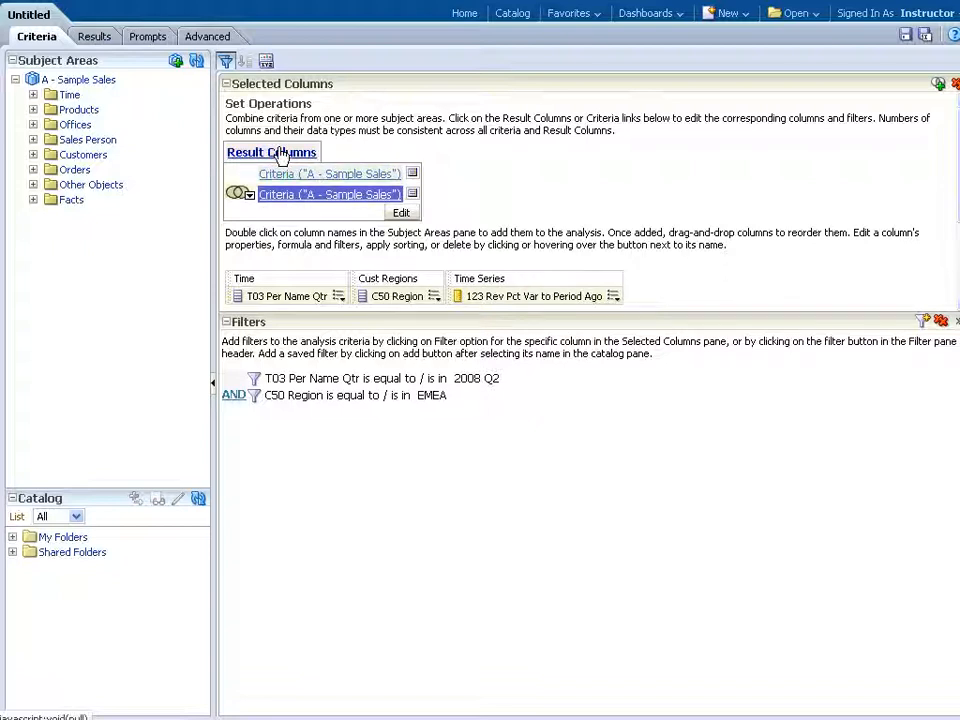
click(272, 152)
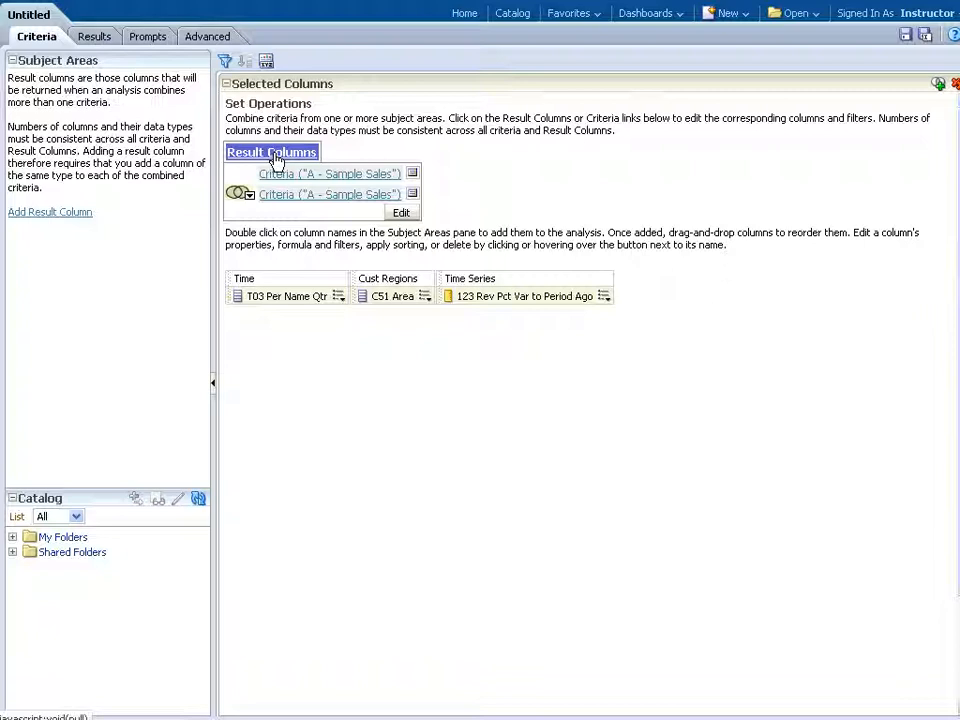
mouse_move(344, 302)
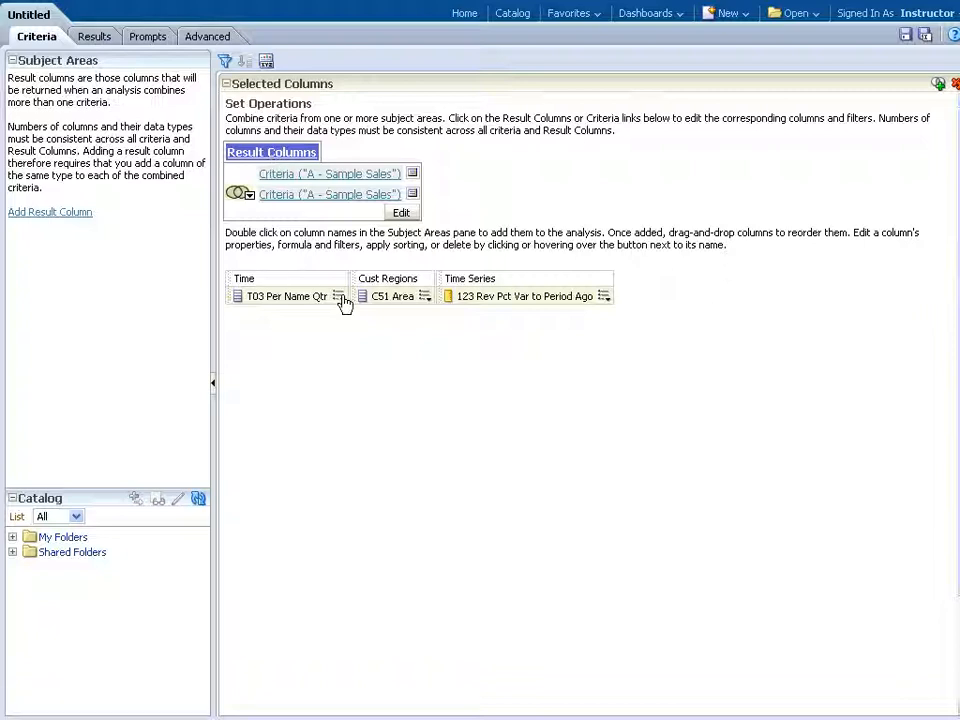
click(340, 296)
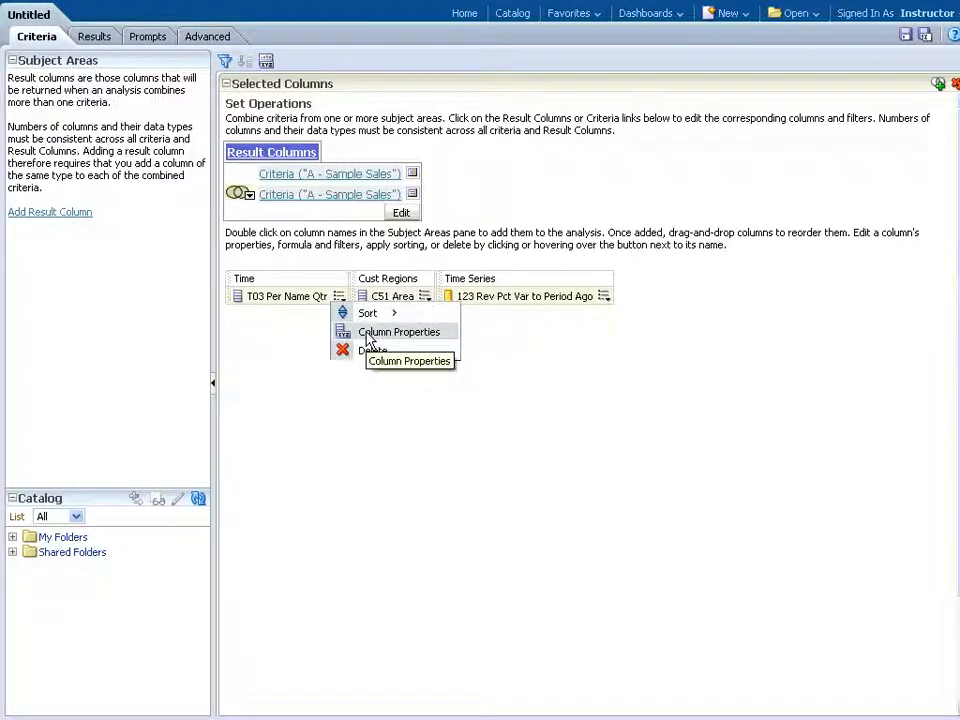
click(370, 340)
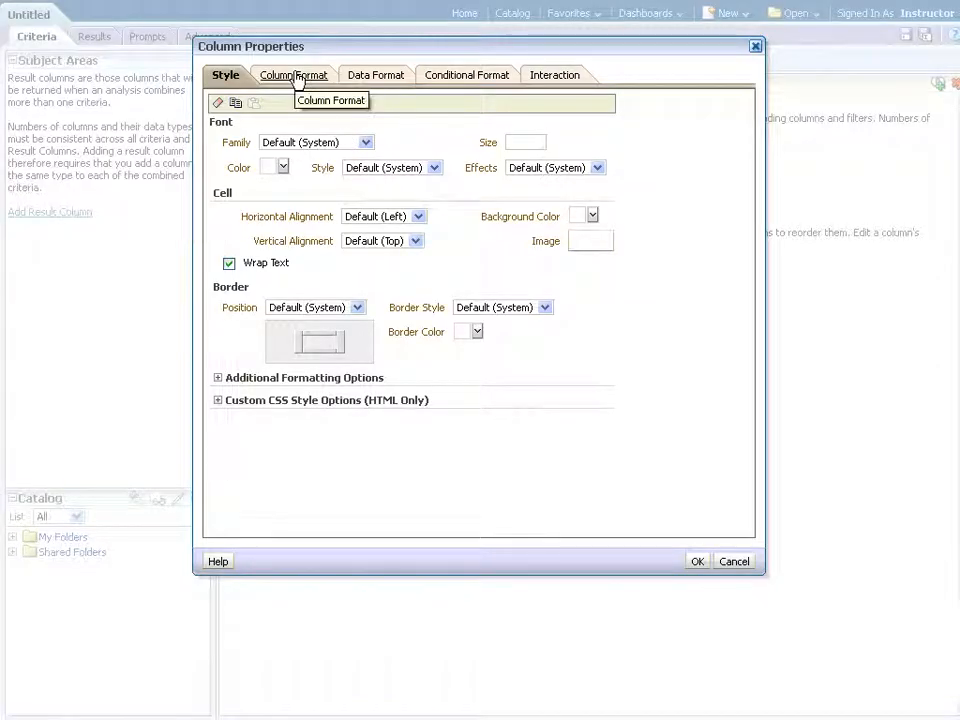
click(294, 74)
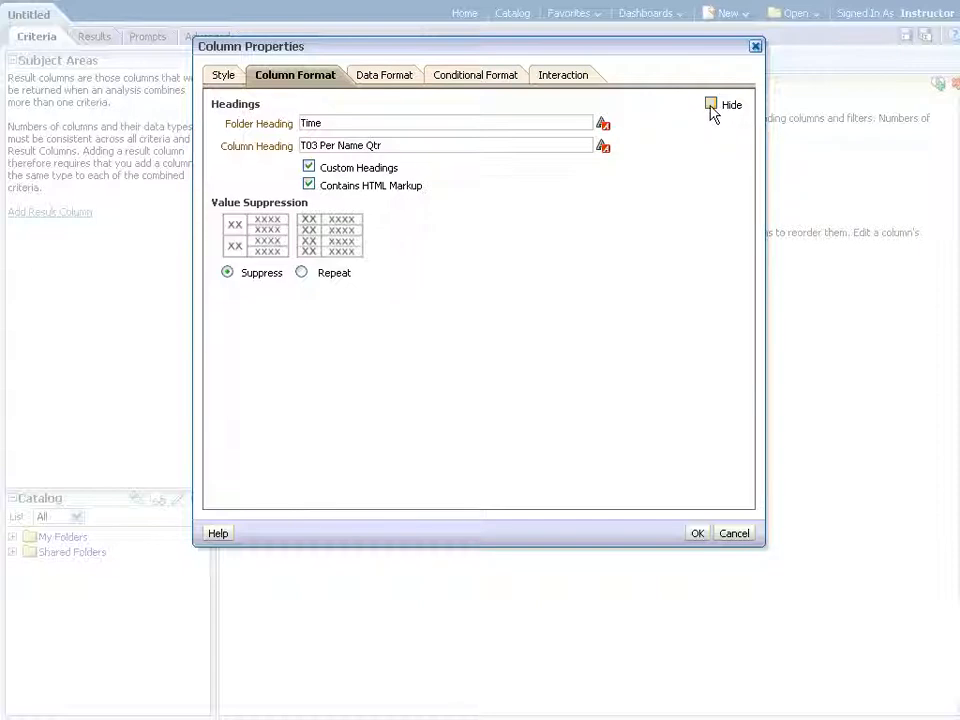
click(710, 104)
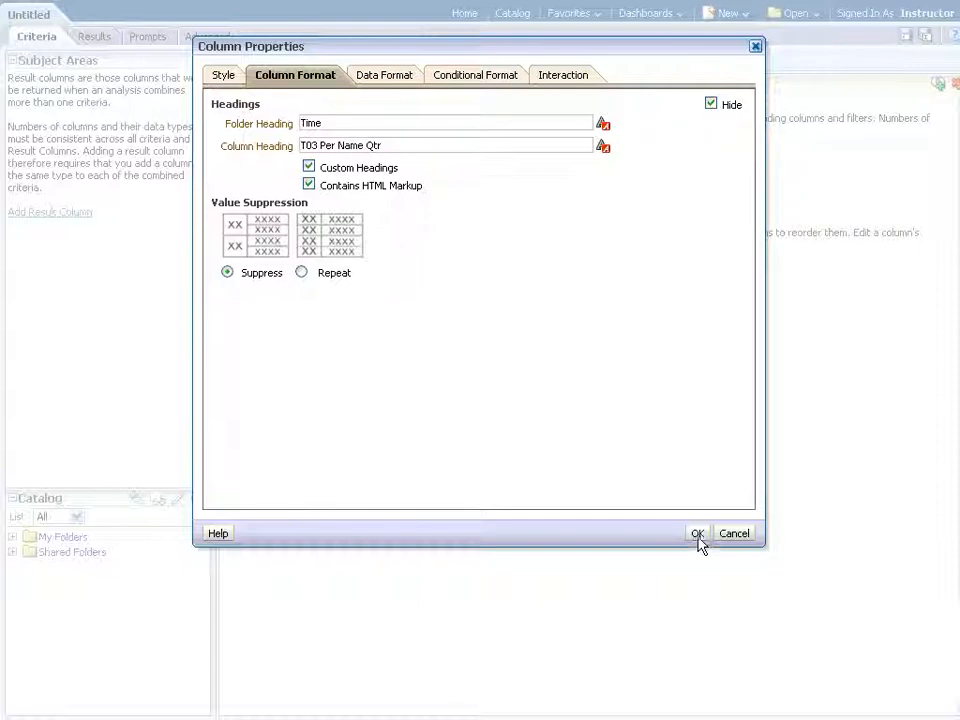
click(696, 532)
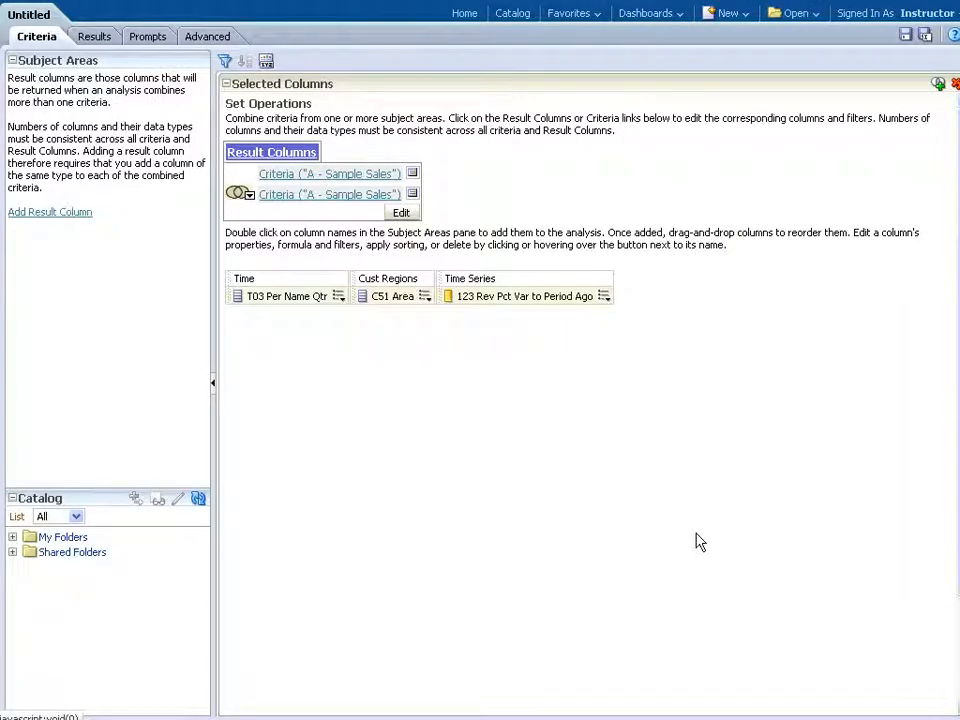
mouse_move(288, 358)
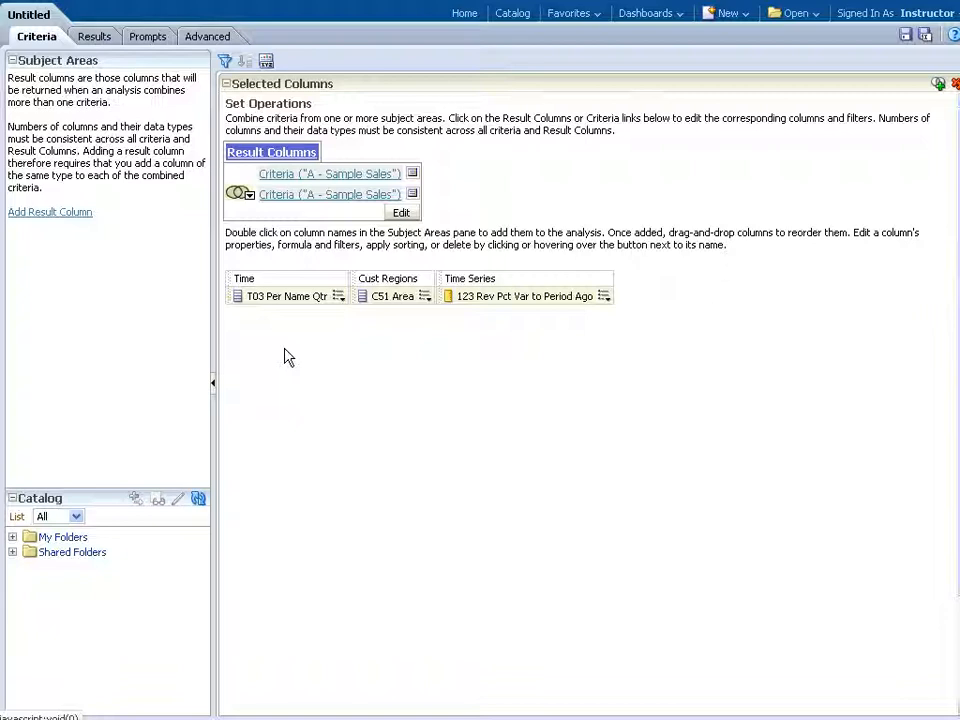
mouse_move(604, 296)
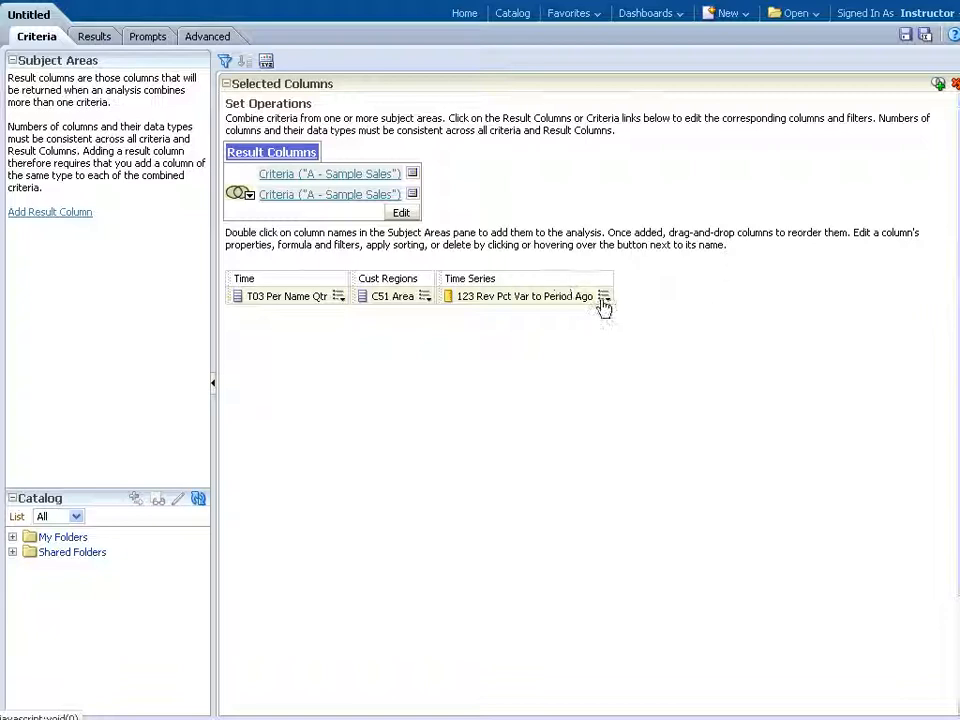
- Set the 123 Rev Pct Var to Period Ago column to heading 'Pct Var Rev Qtr Ago' and Percentage format with 0 decimals
click(604, 296)
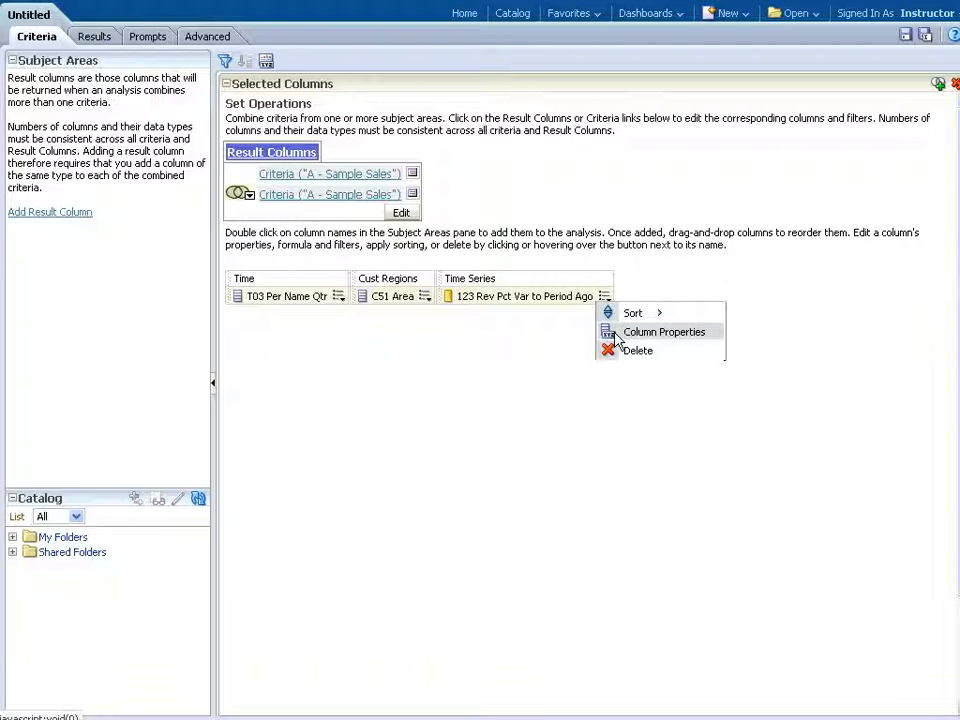
mouse_move(664, 332)
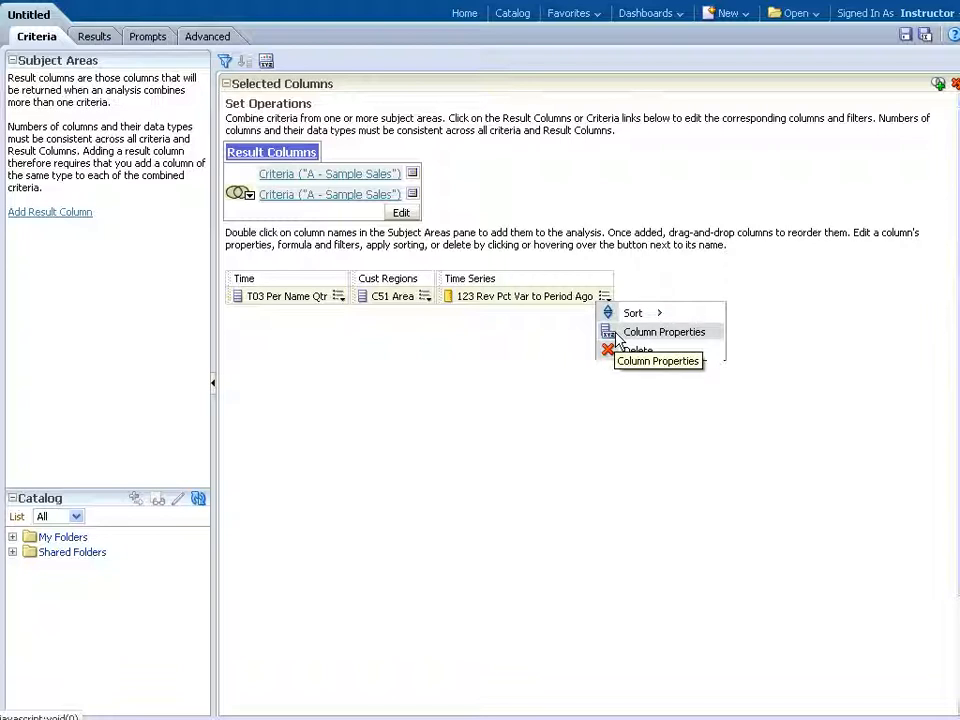
click(664, 332)
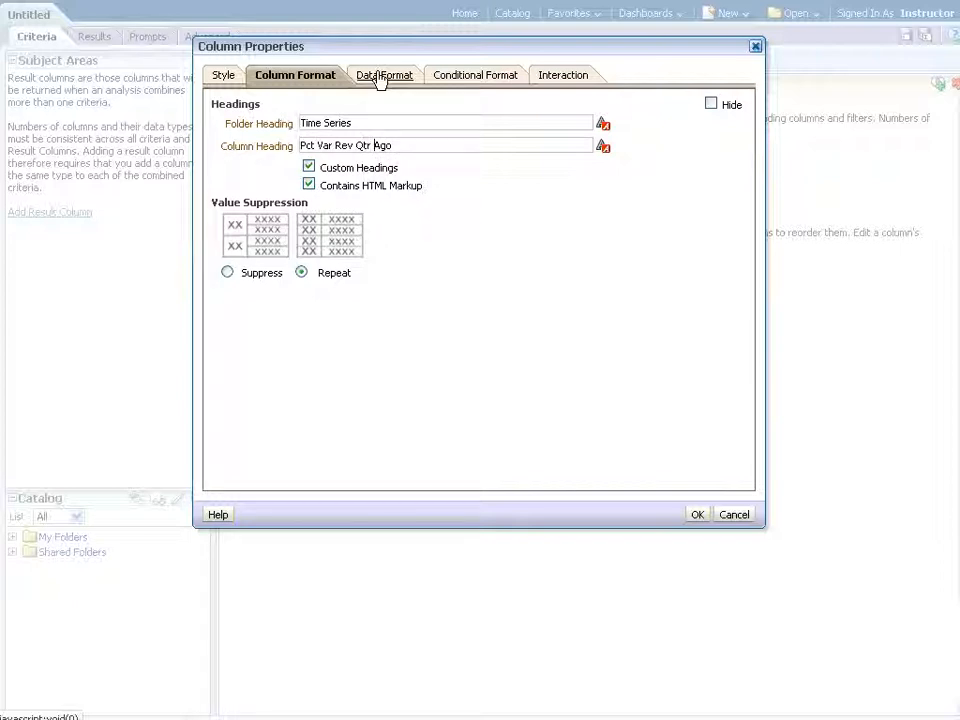
mouse_move(384, 76)
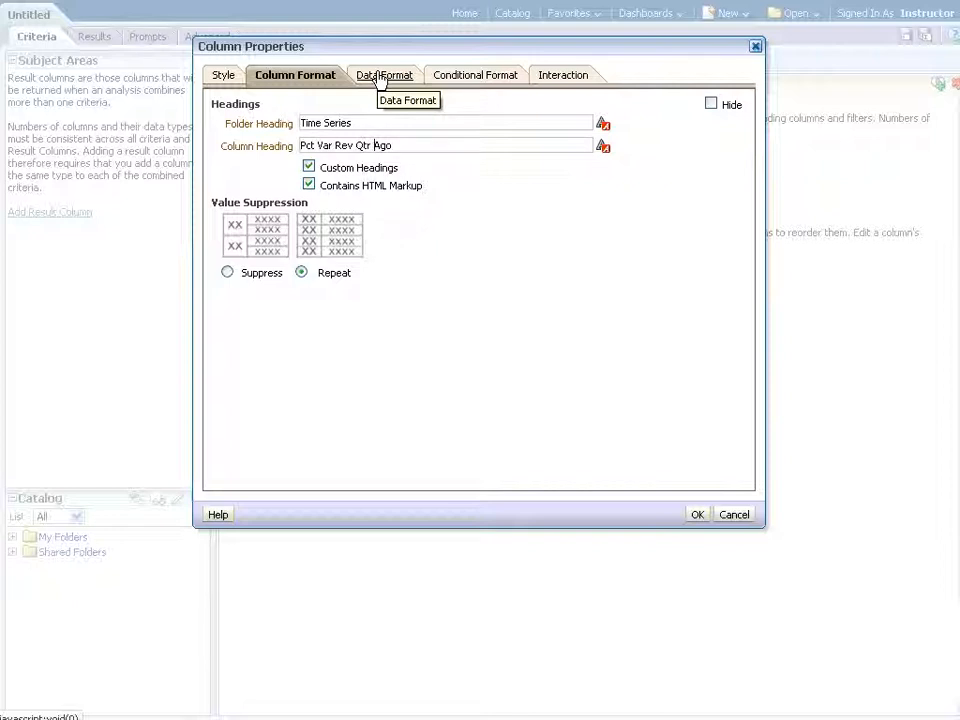
click(376, 74)
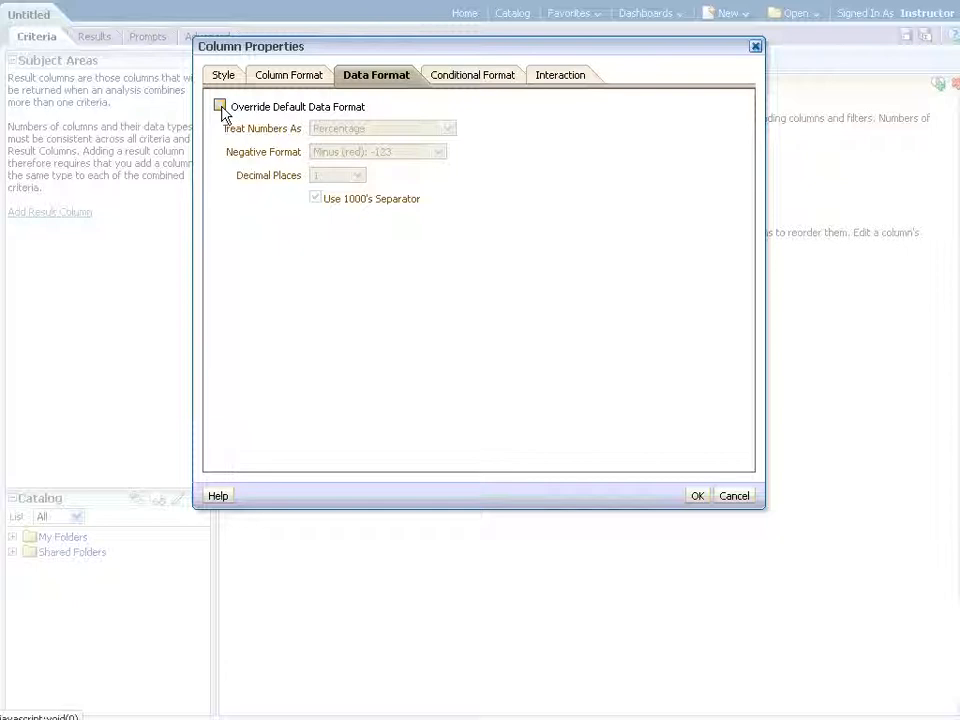
click(220, 106)
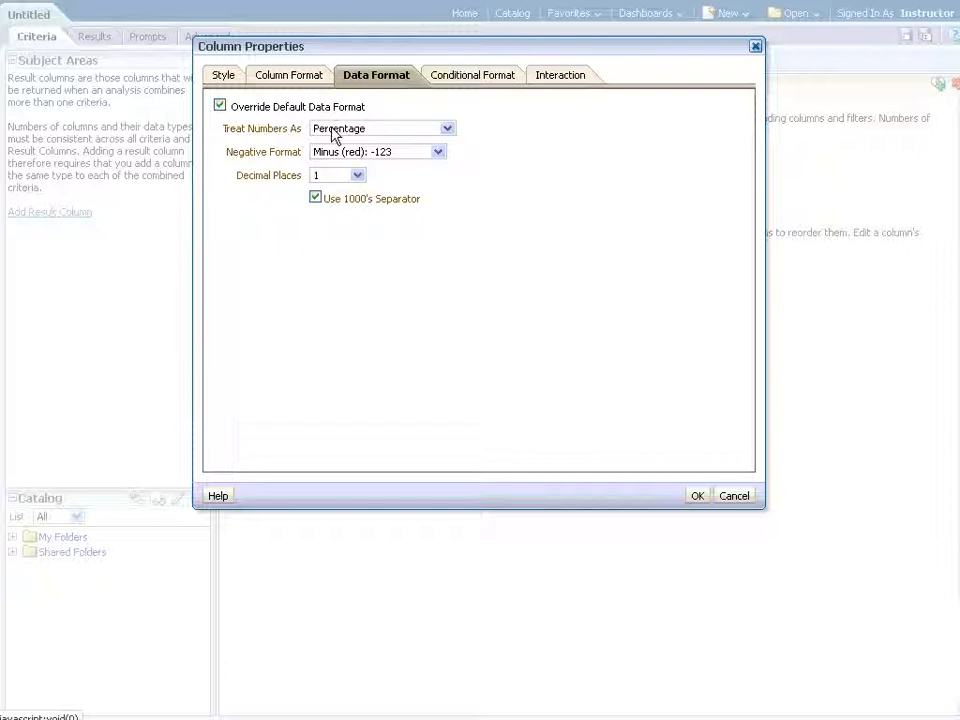
click(356, 176)
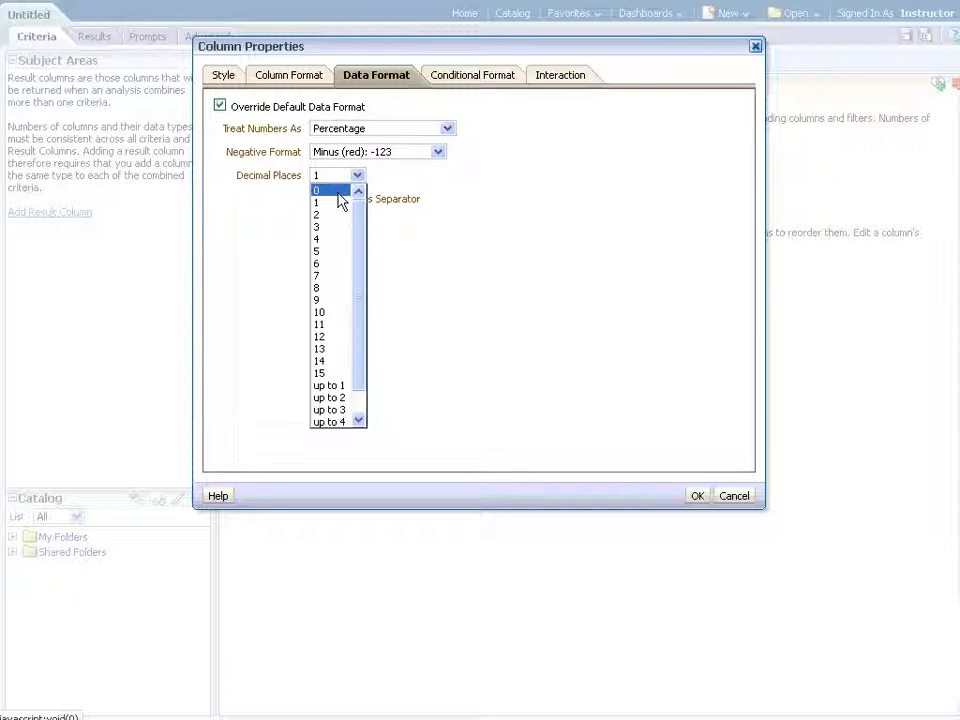
click(316, 188)
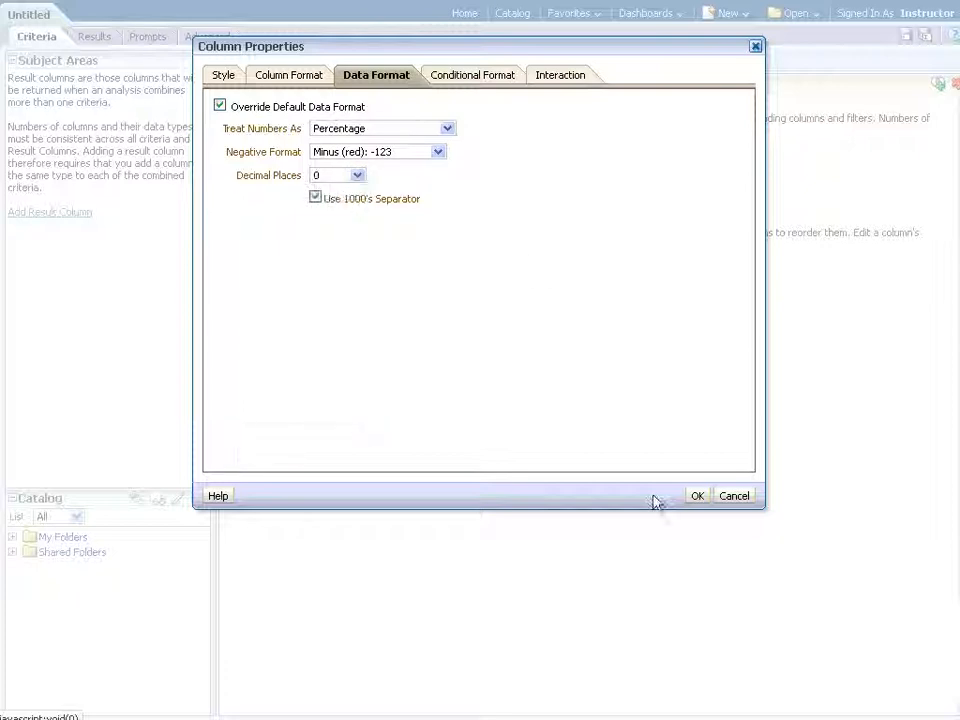
click(696, 496)
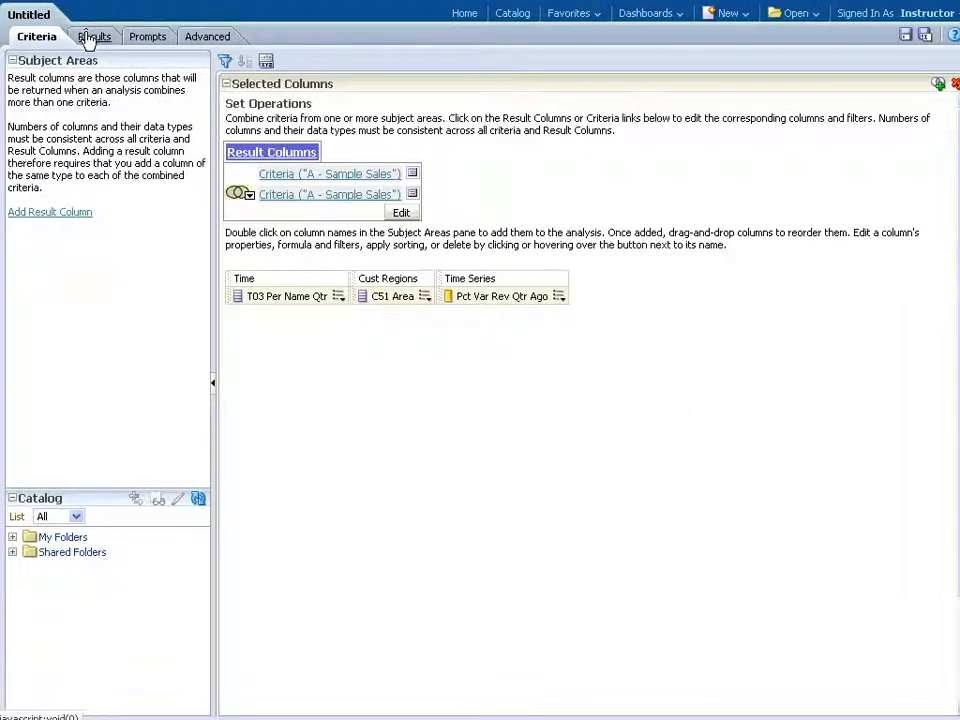
- View the Results table of areas plus EMEA with whole-number percent revenue change
click(88, 36)
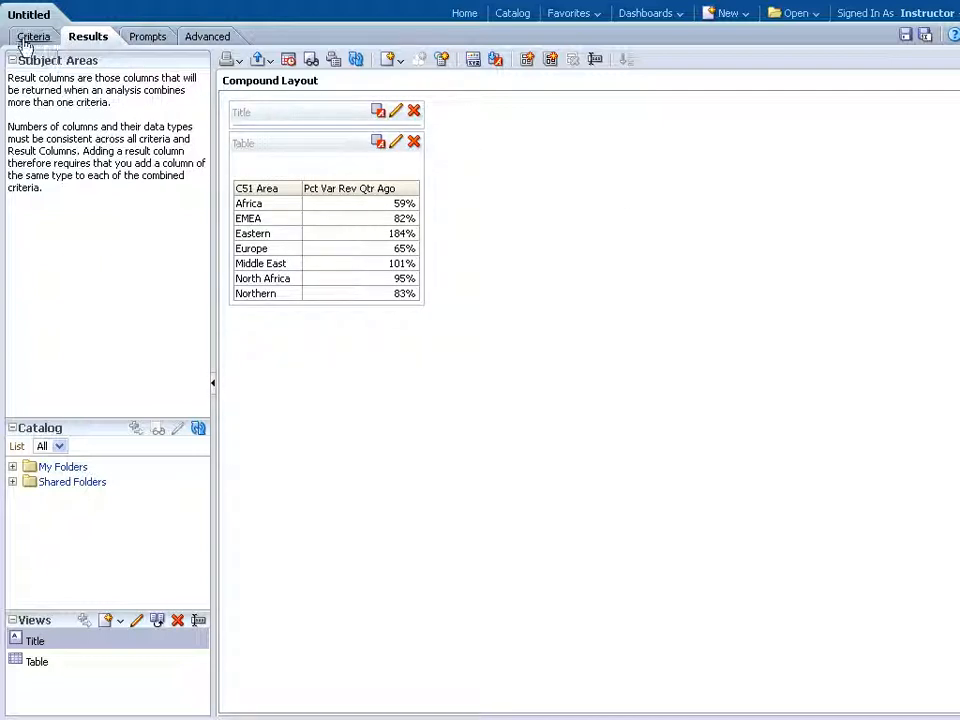
mouse_move(32, 40)
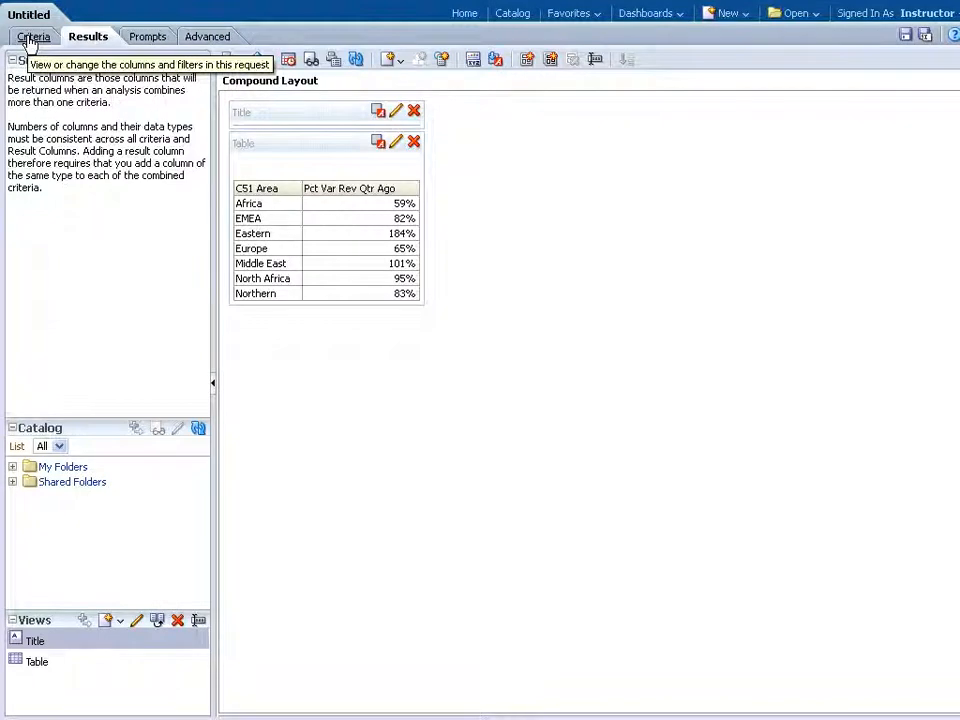
- Return to the Criteria view showing the union's three result columns
click(36, 36)
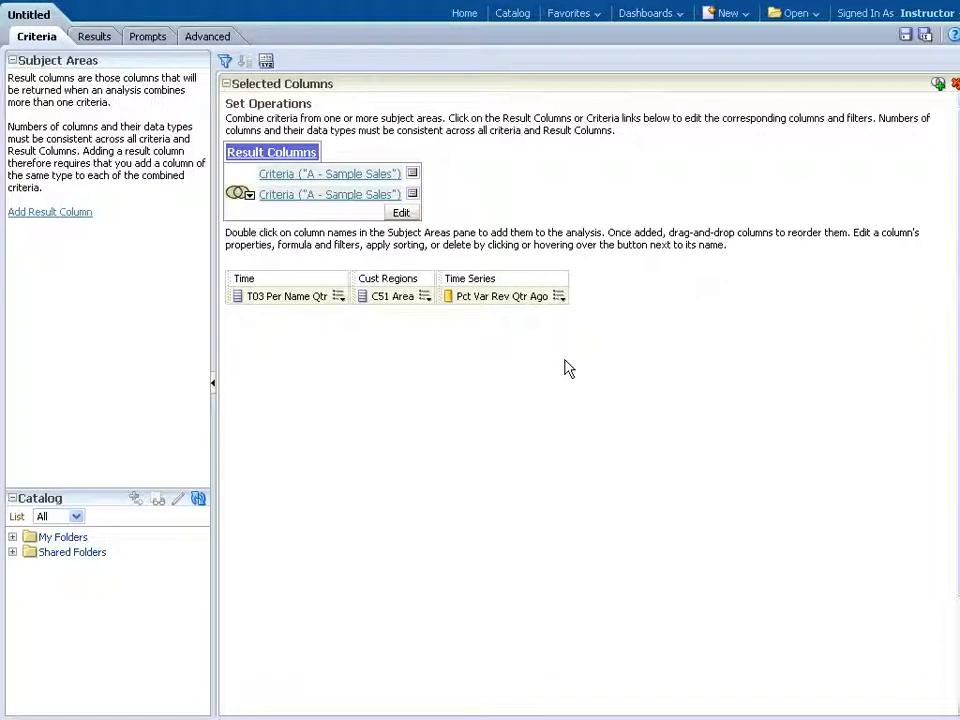
mouse_move(576, 338)
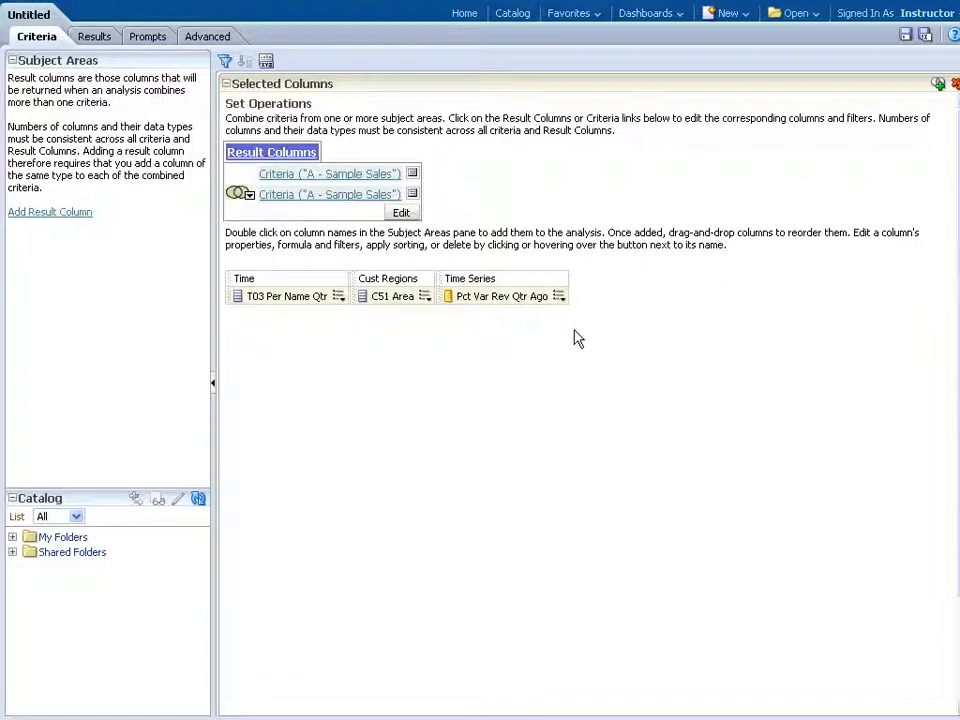
click(558, 296)
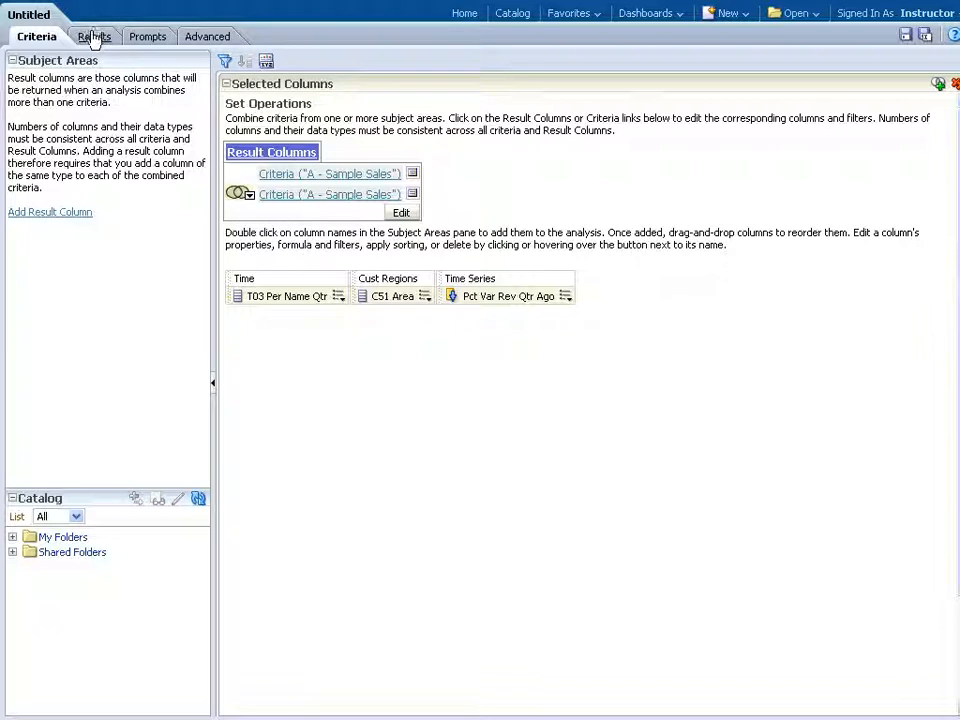
- Show the results with areas sorted by Pct Var Rev Qtr Ago descending, Eastern first
click(88, 36)
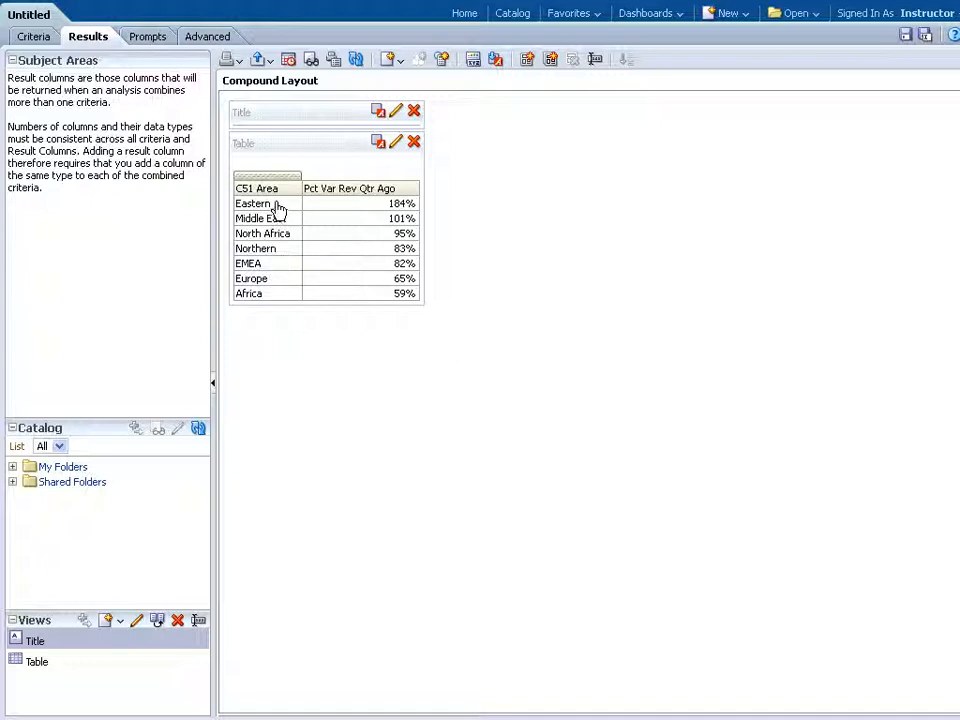
mouse_move(274, 260)
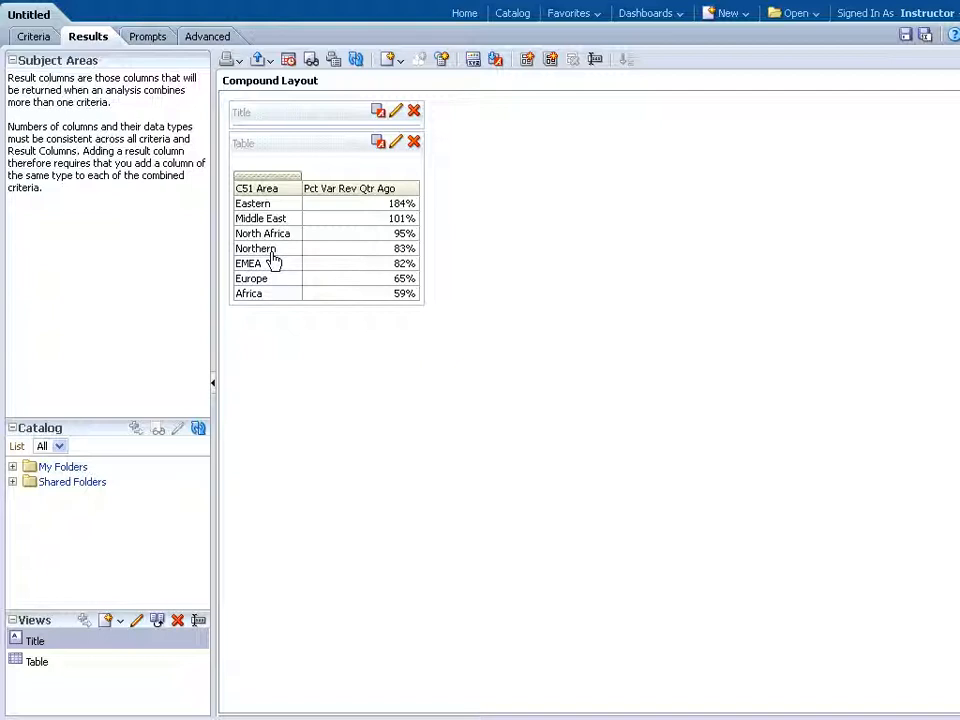
mouse_move(268, 268)
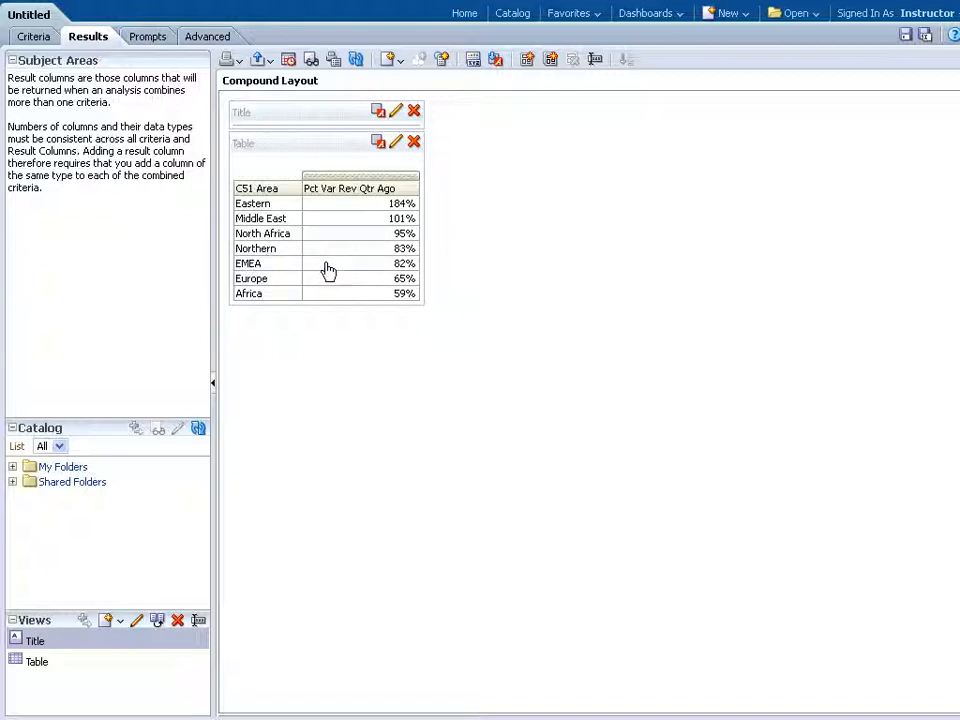
mouse_move(322, 302)
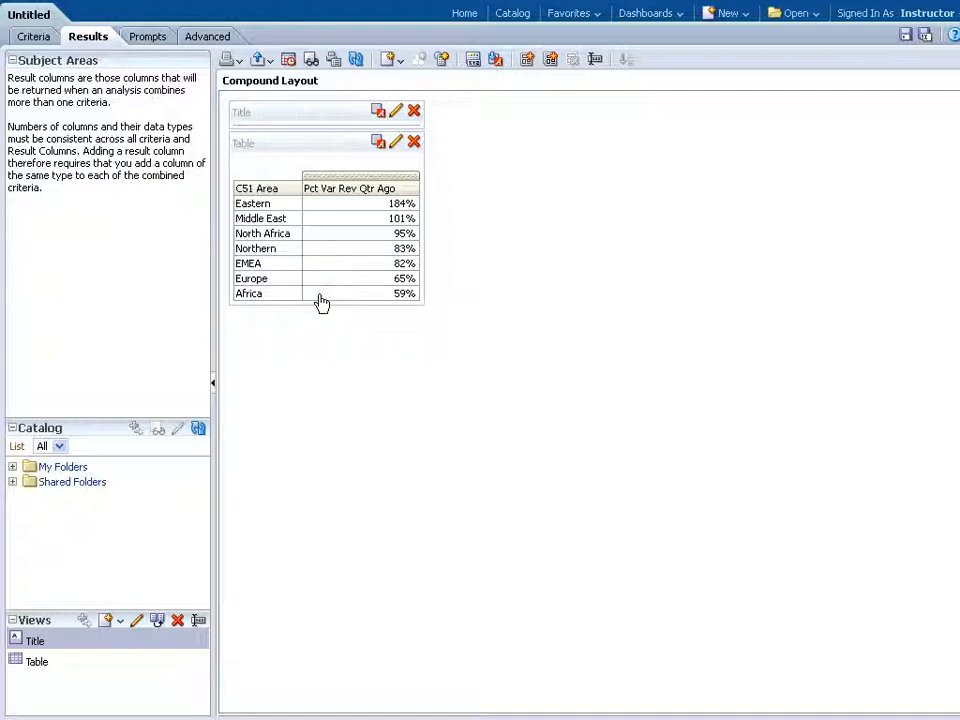
mouse_move(356, 352)
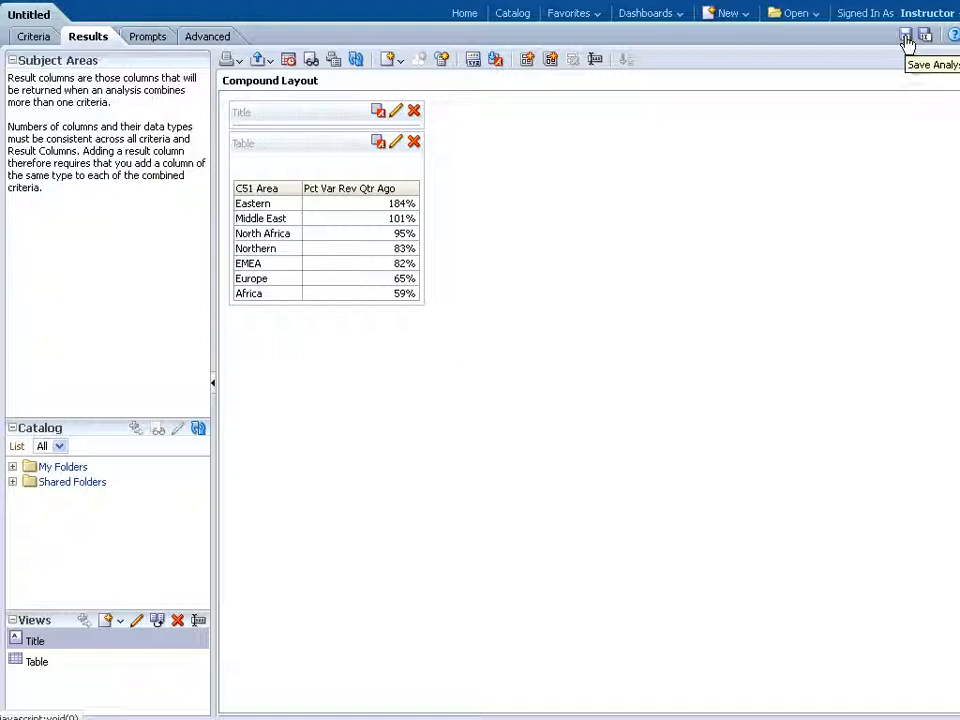
- Save the analysis as 'Exercise #1 - Union' in My Folders
click(906, 36)
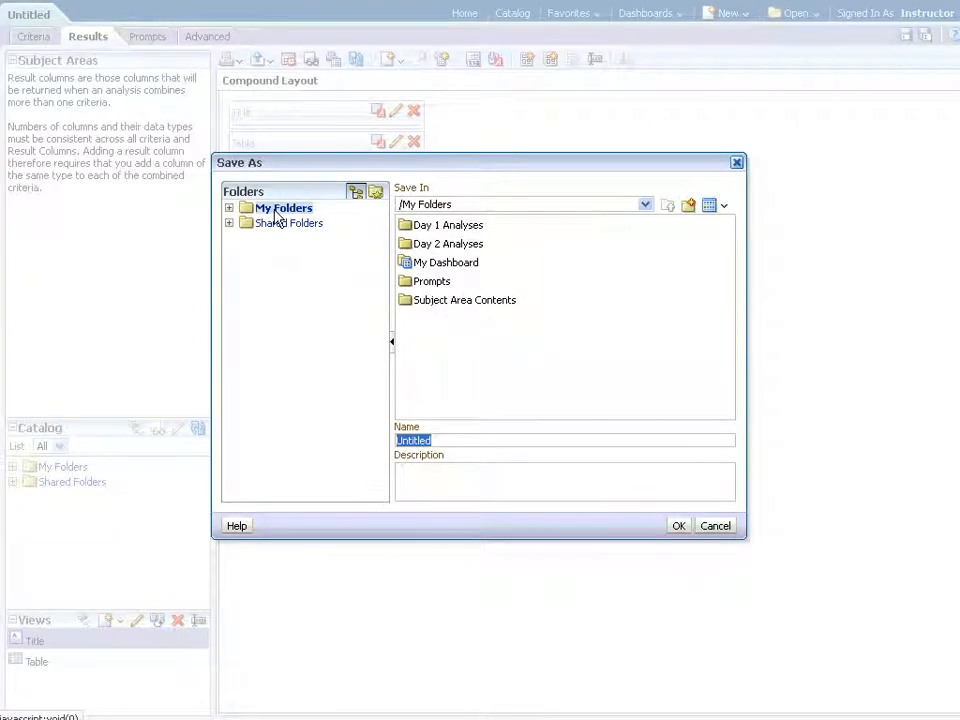
mouse_move(282, 206)
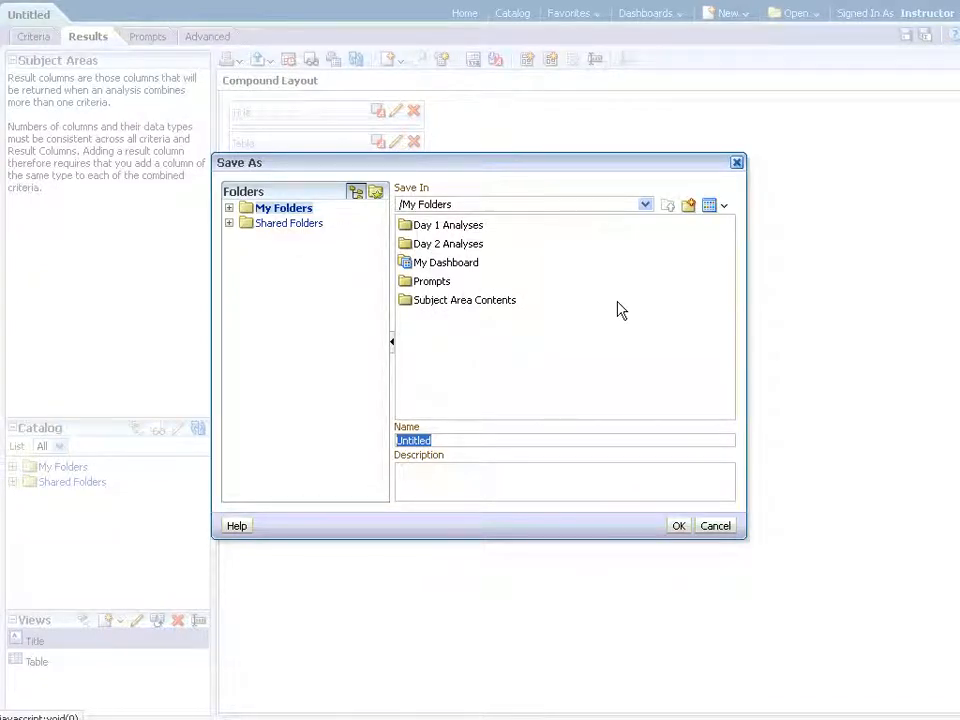
mouse_move(472, 232)
text(Exercise #1)
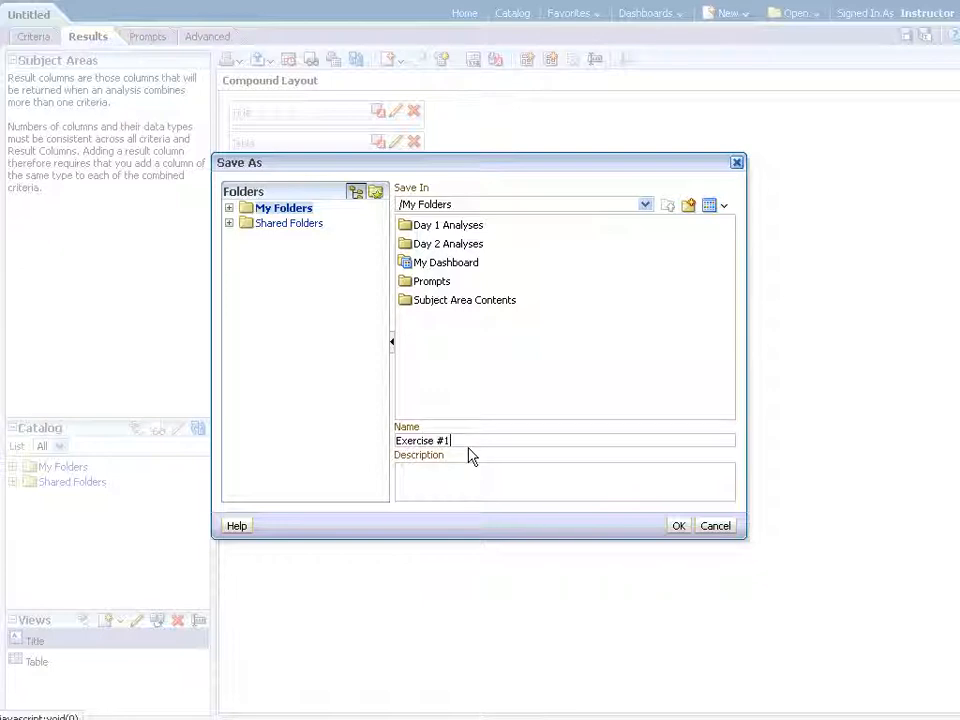
text(- Union)
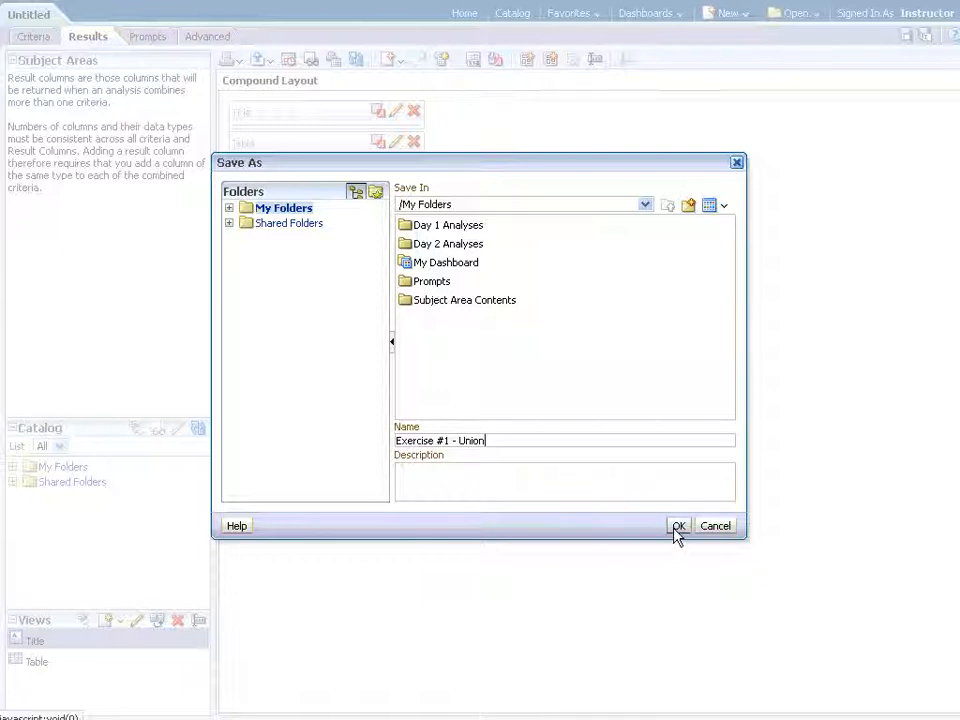
click(676, 526)
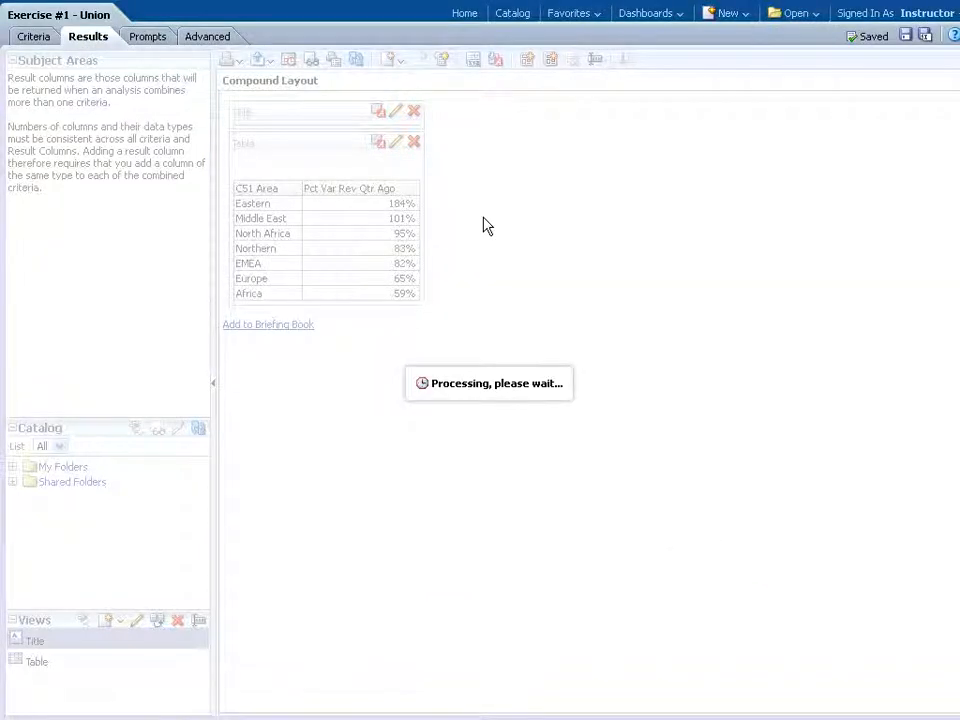